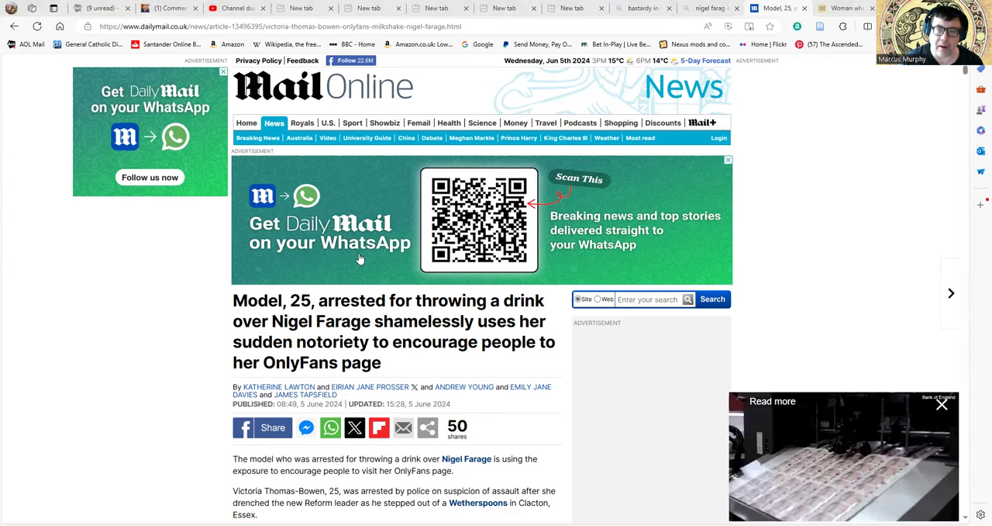
mouse_move(652, 177)
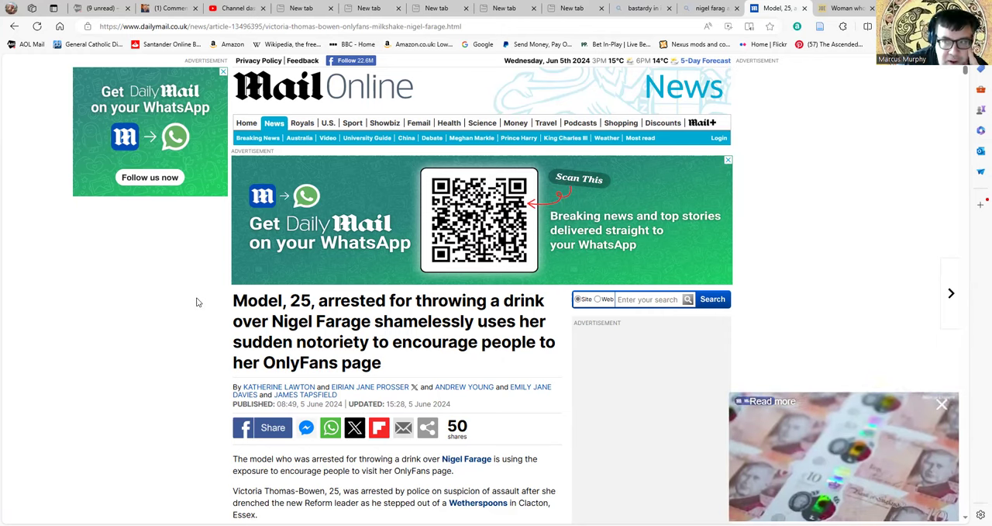
Step: Scroll from the headline and byline down to the opening paragraphs and embedded video
scroll("down", 3)
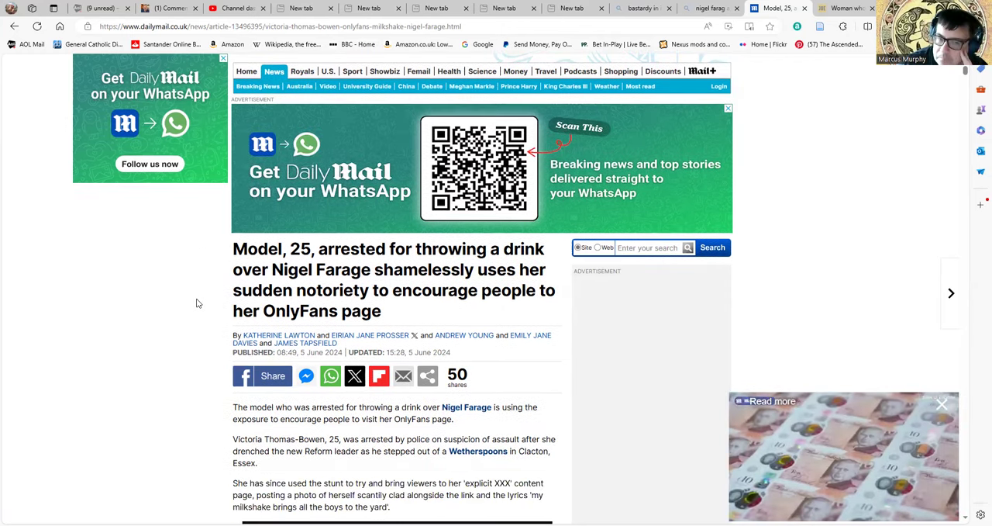
scroll("down", 3)
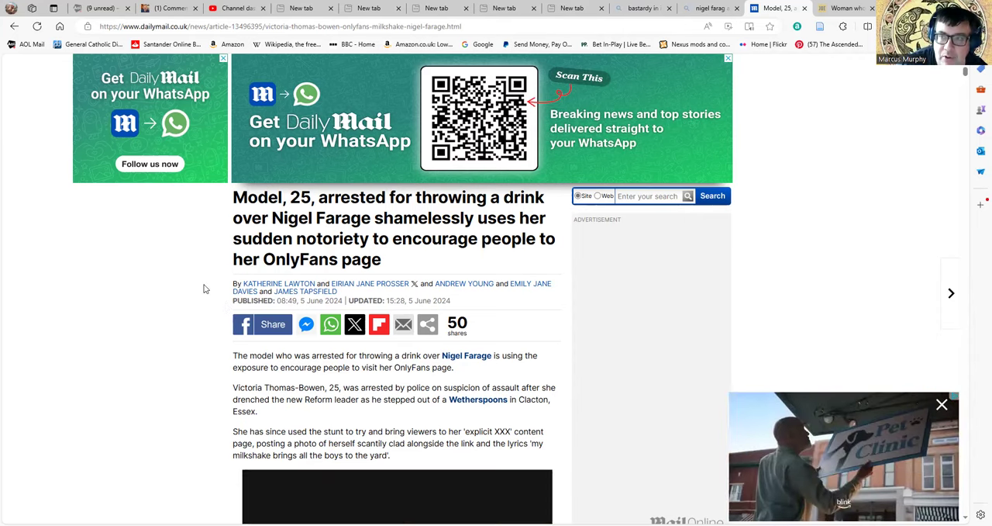
mouse_move(168, 323)
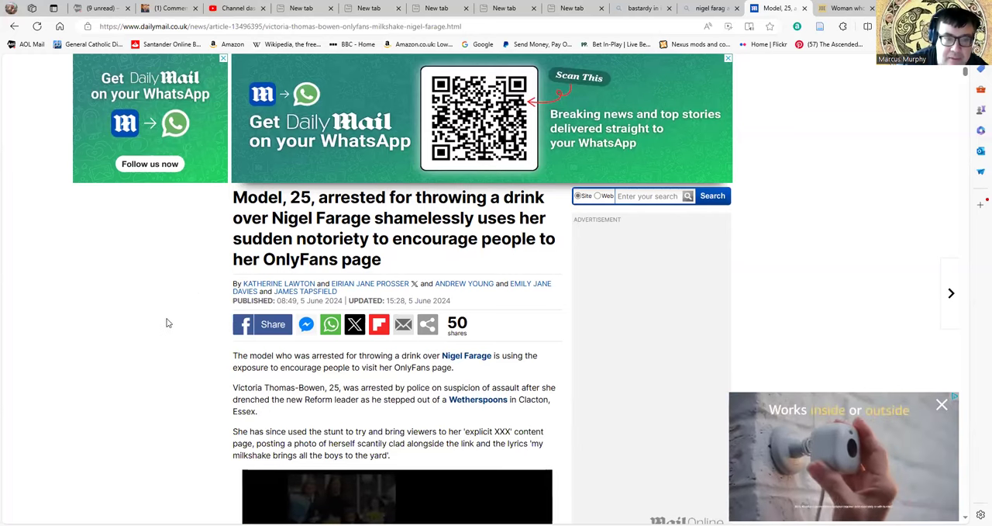
scroll("down", 3)
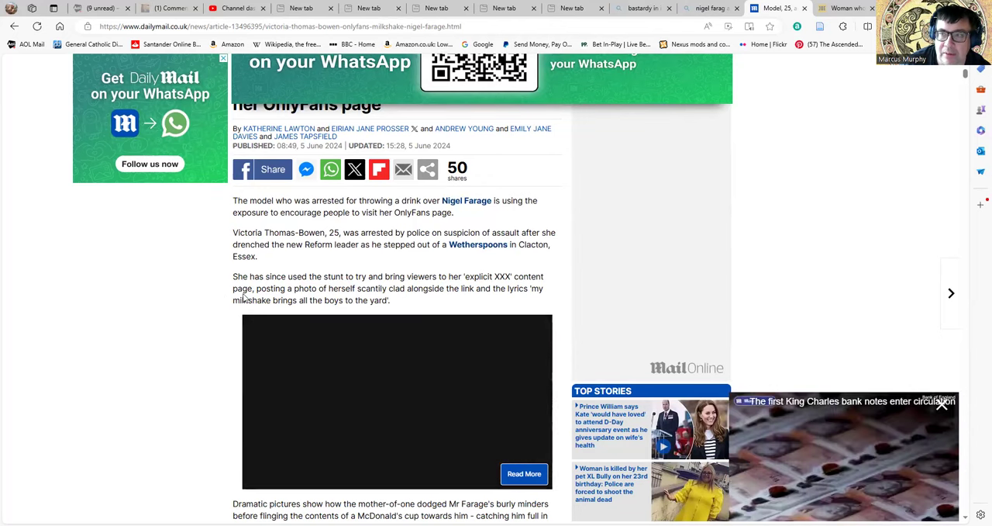
Step: Play the embedded video of the milkshake being thrown at Farage and show its controls
left_click(397, 401)
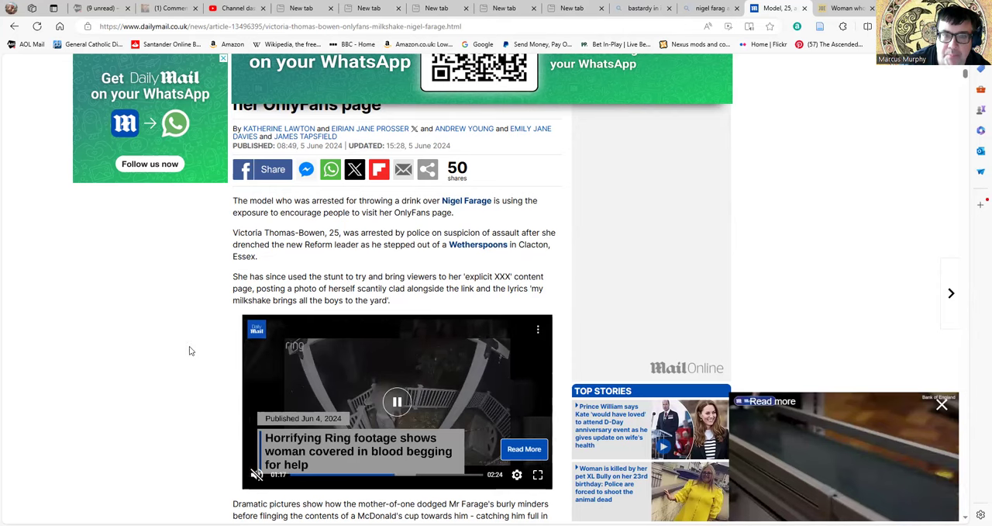
left_click(397, 402)
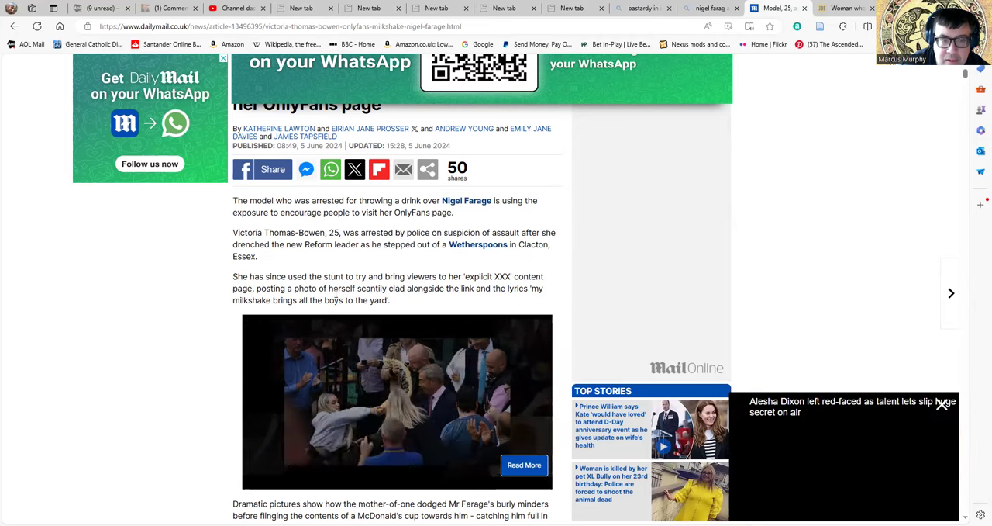
left_click(397, 400)
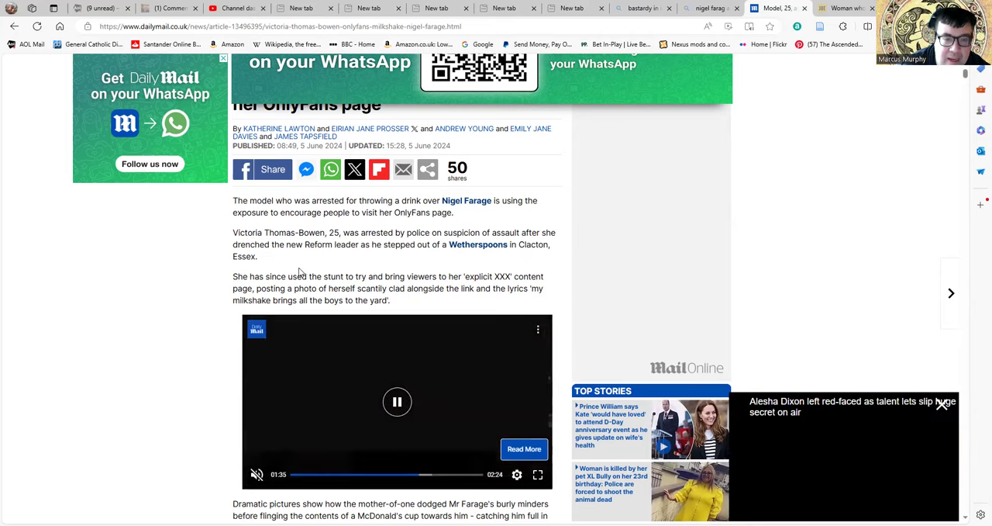
Step: Scroll past the OnlyFans promo clip and caption to the photo of Farage being drenched
scroll("down", 3)
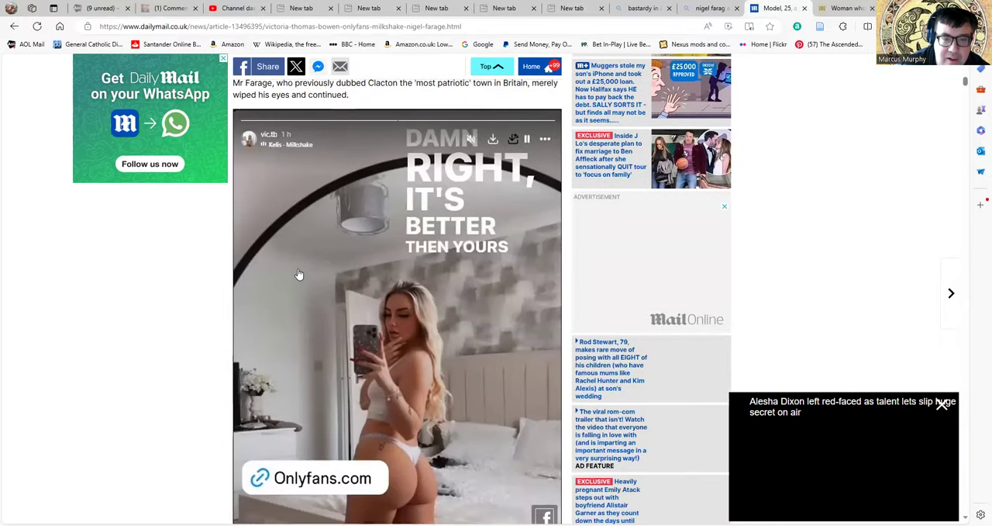
mouse_move(208, 295)
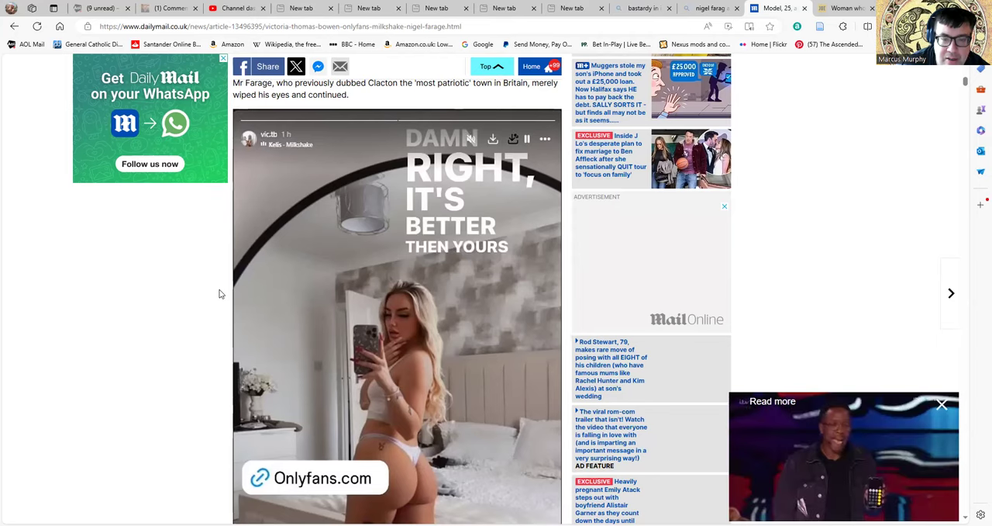
scroll("down", 3)
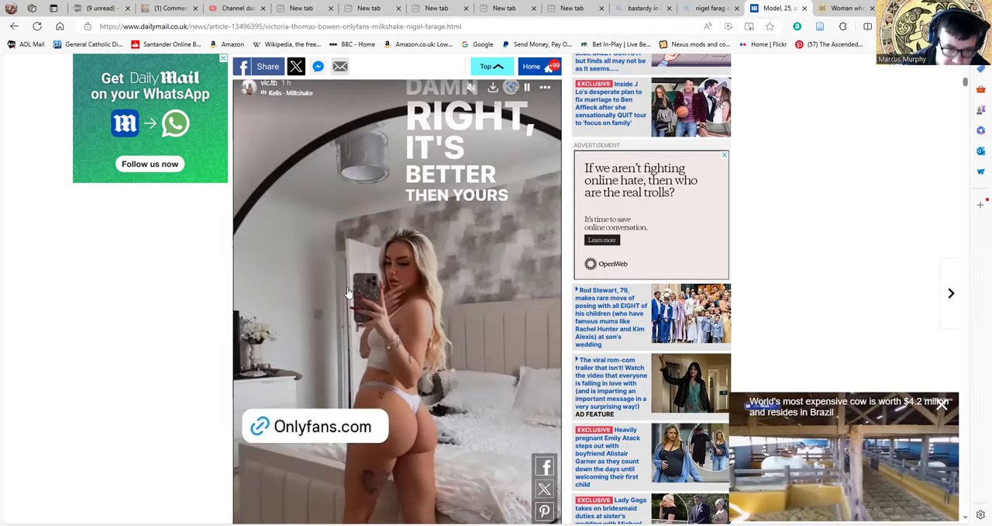
scroll("down", 3)
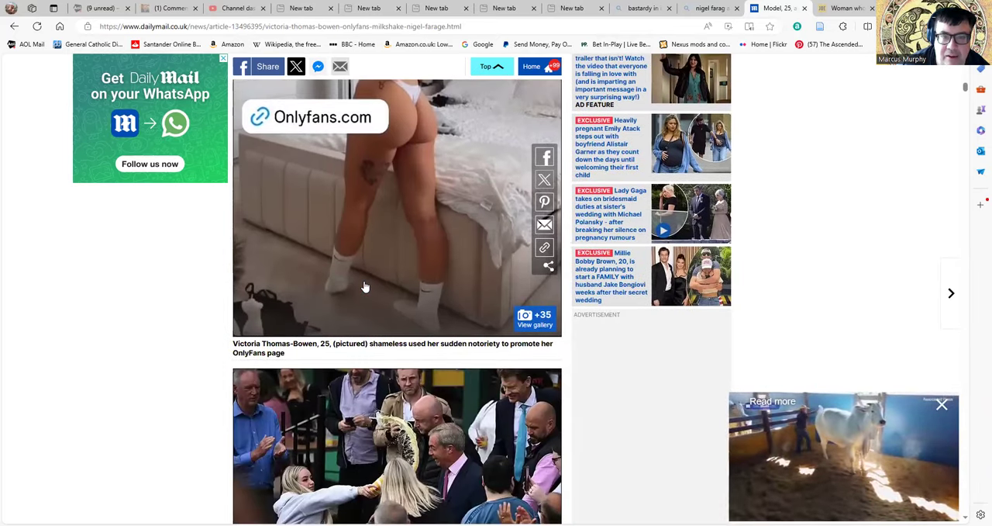
scroll("down", 3)
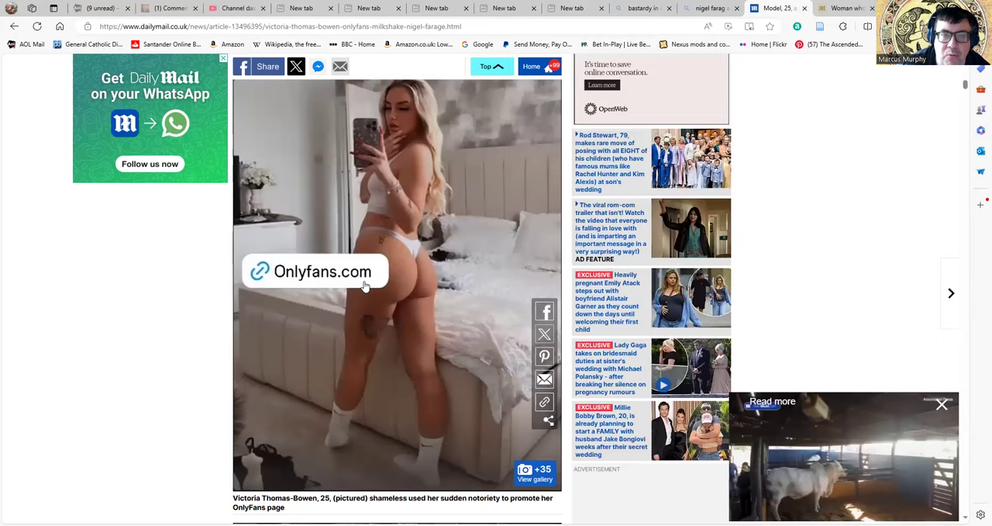
scroll("down", 3)
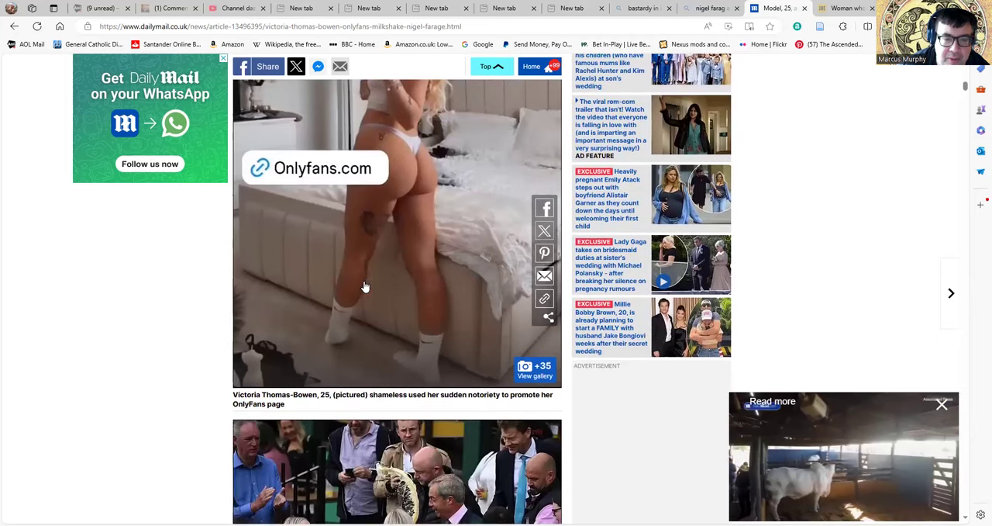
scroll("down", 3)
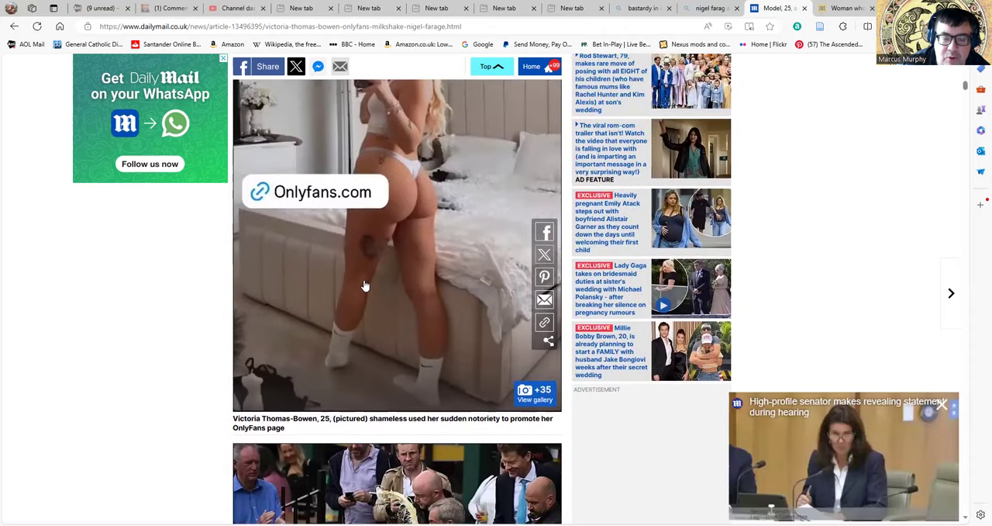
scroll("down", 3)
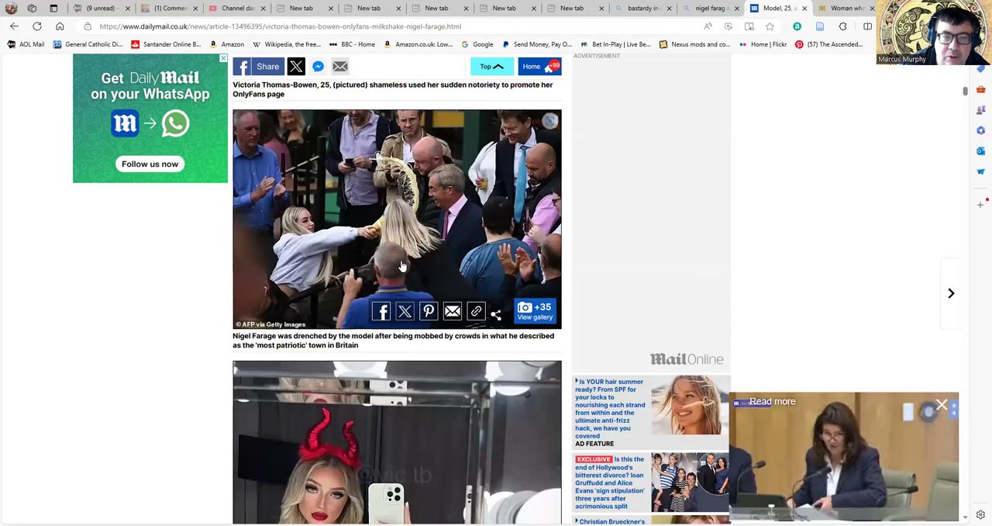
mouse_move(384, 270)
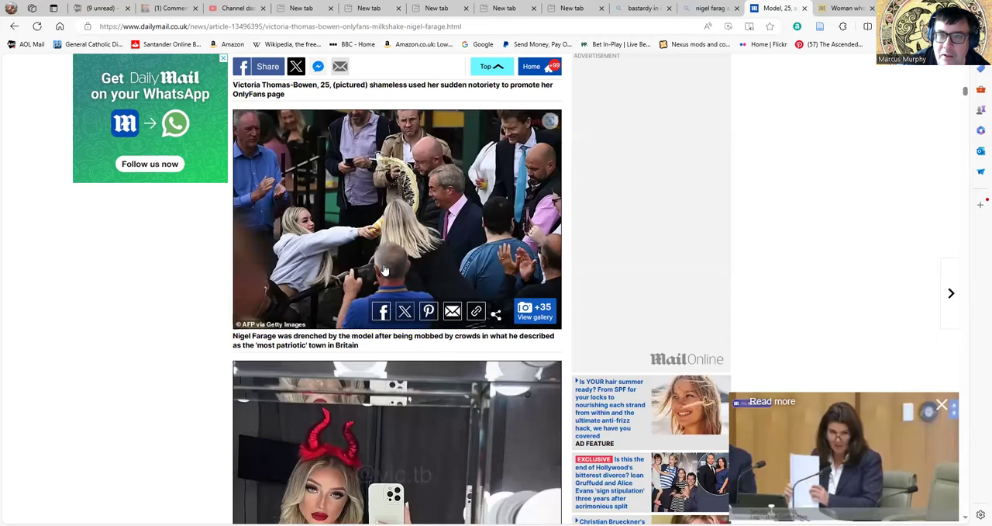
Step: Scroll the article back to its byline and opening paragraphs about the arrest
scroll("down", 3)
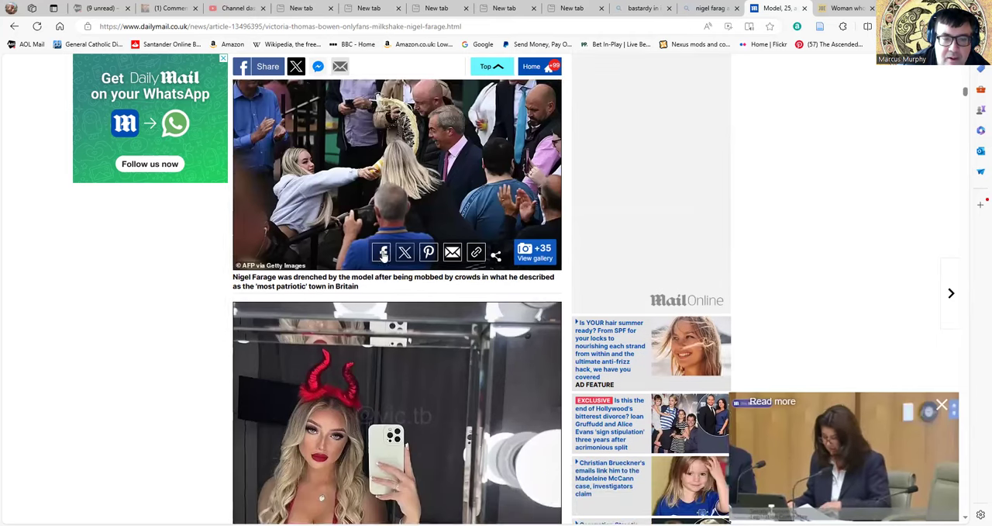
scroll("down", 3)
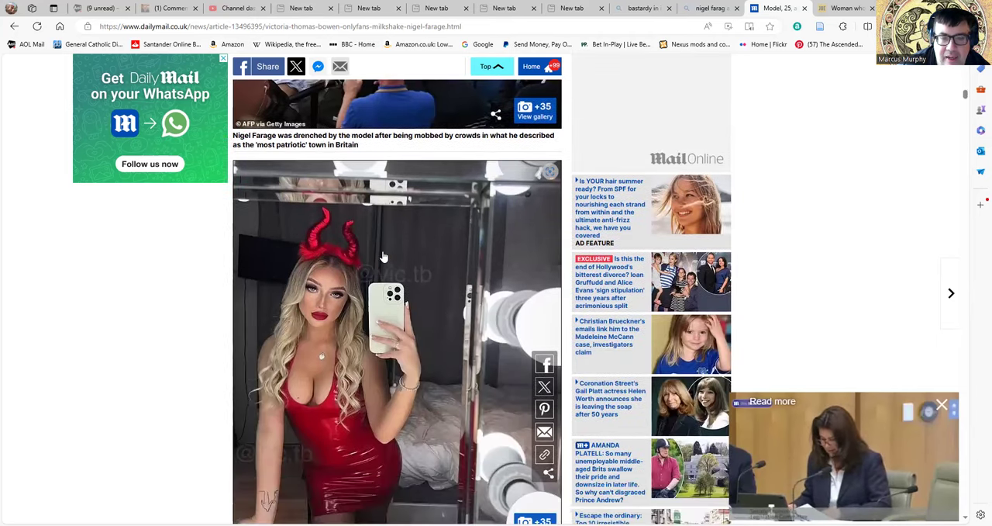
scroll("down", 3)
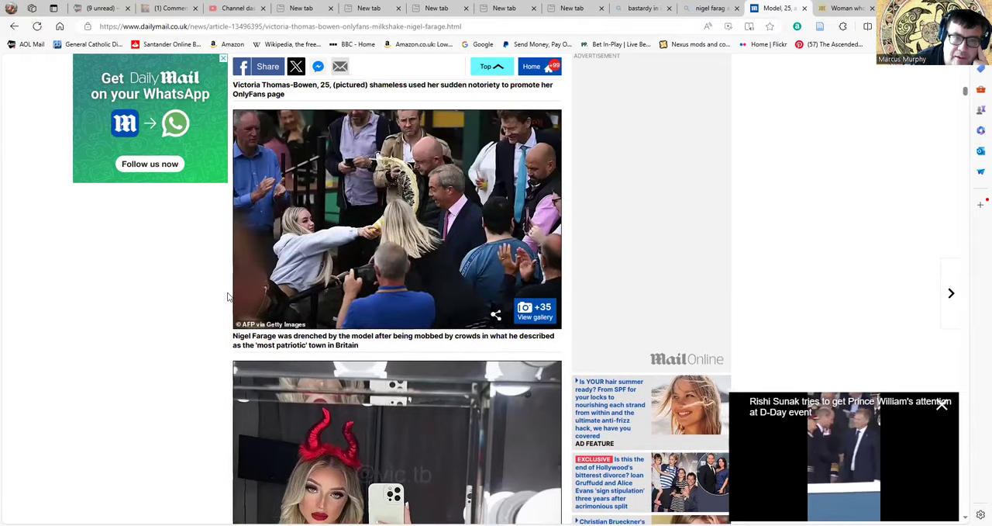
scroll("down", 3)
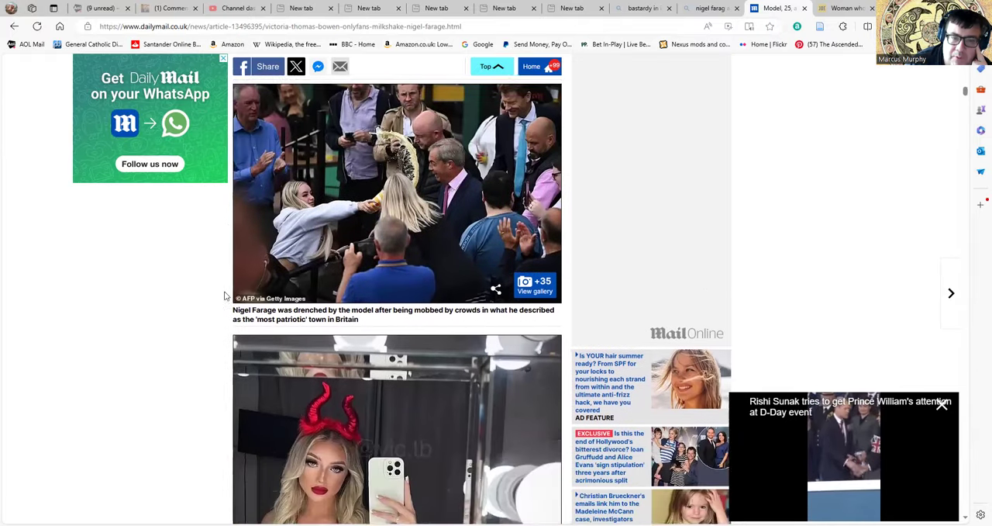
scroll("down", 3)
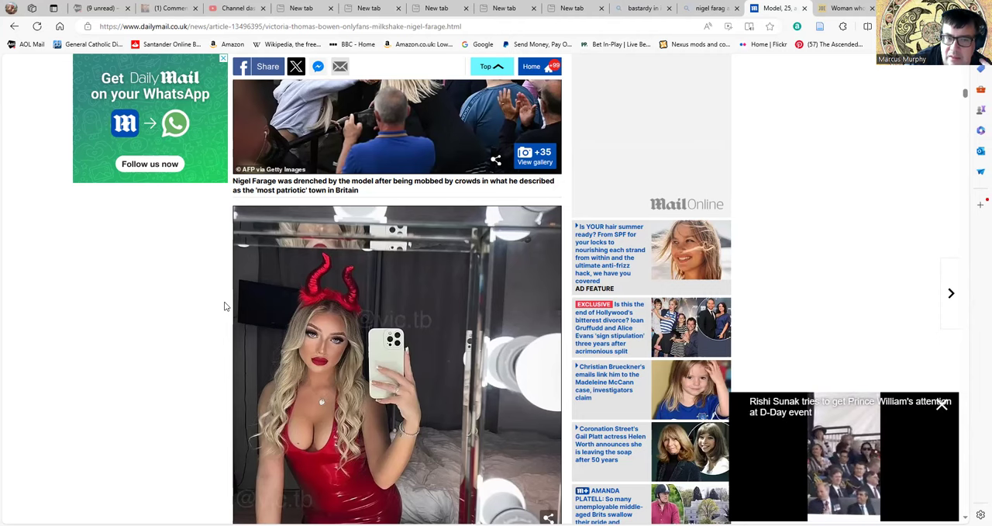
mouse_move(269, 304)
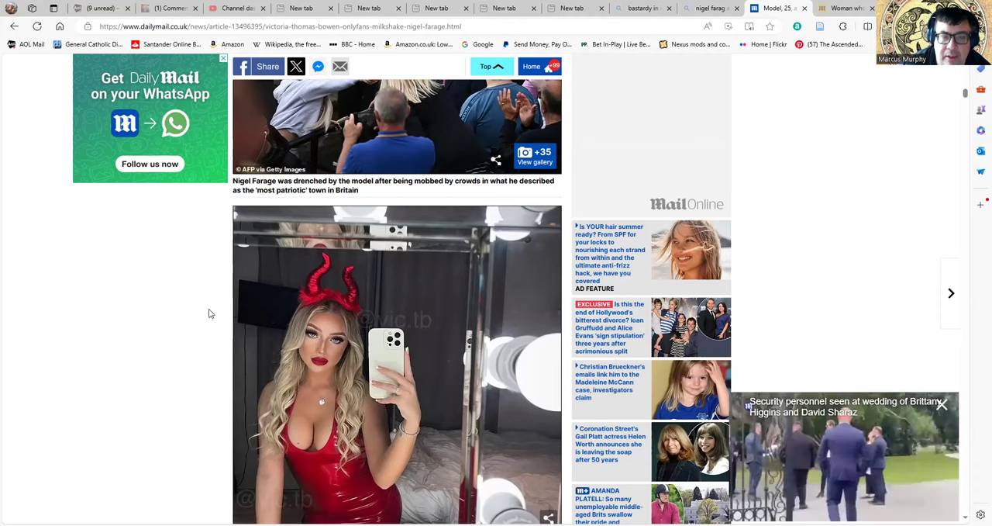
scroll("down", 3)
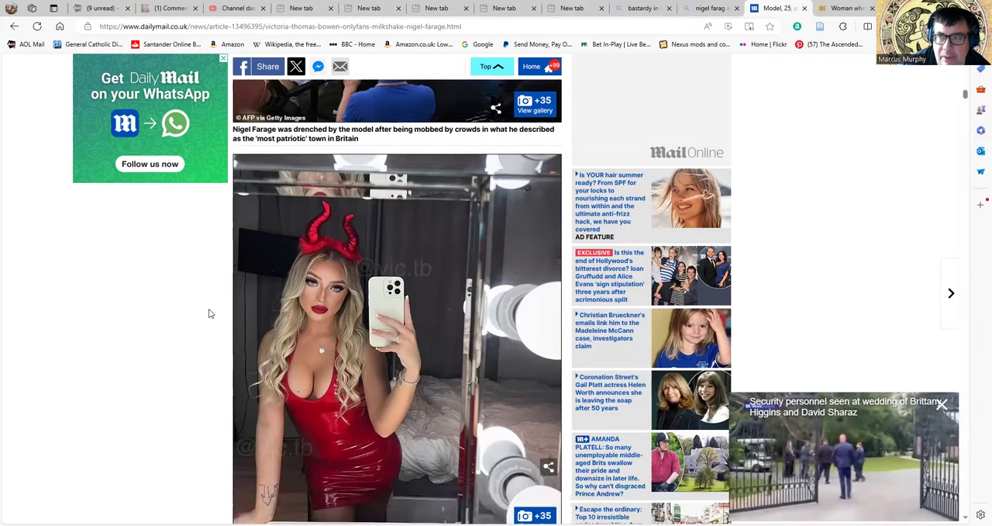
scroll("down", 3)
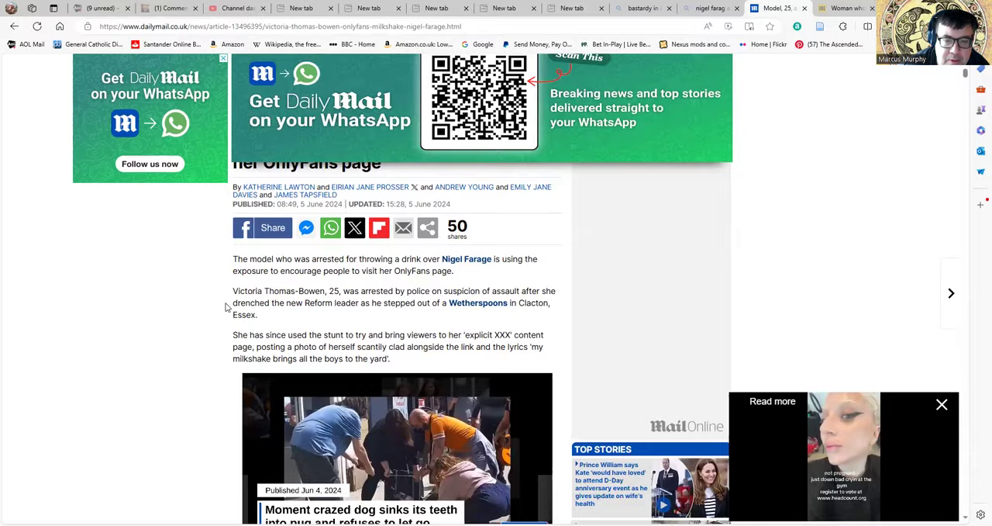
Step: Scroll through the photo series to the kitchen shot captioned as the milkshake thrower
scroll("down", 3)
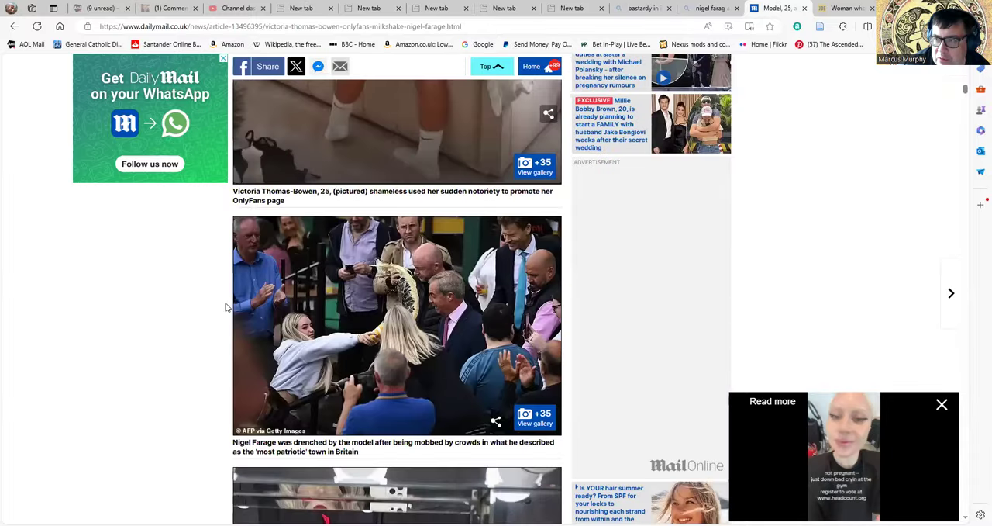
scroll("down", 3)
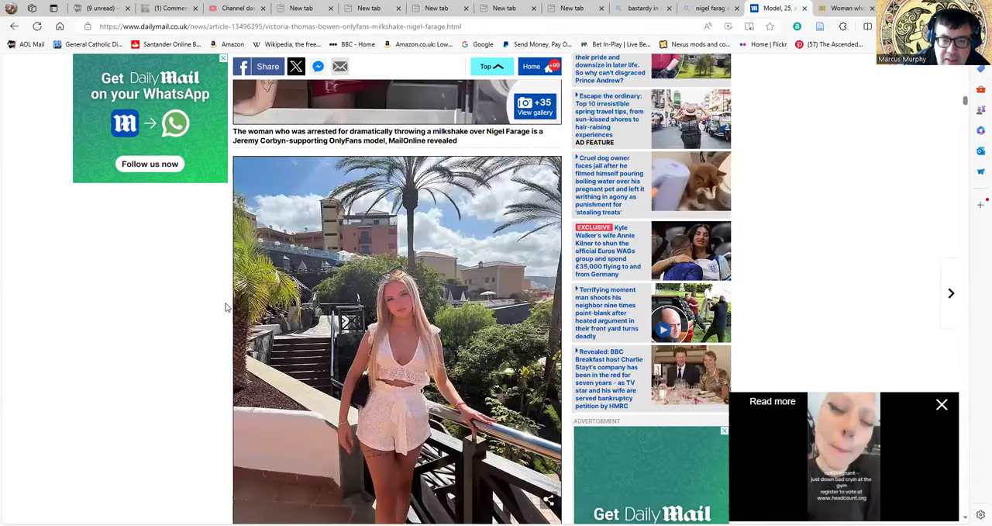
scroll("down", 3)
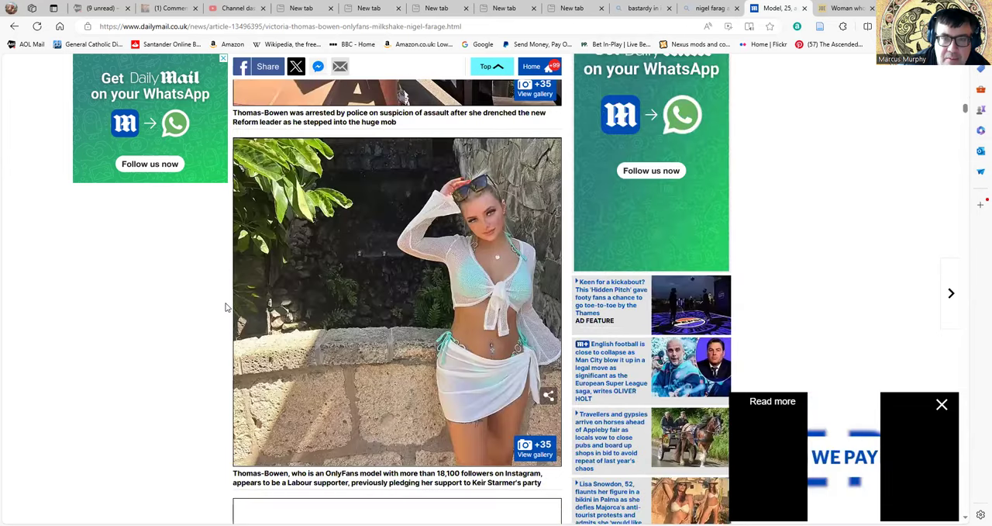
scroll("down", 3)
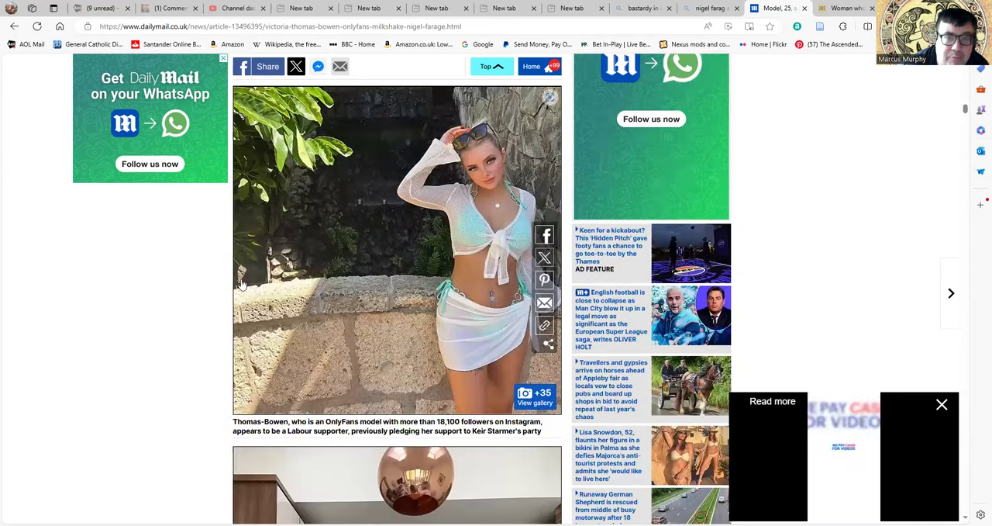
scroll("down", 3)
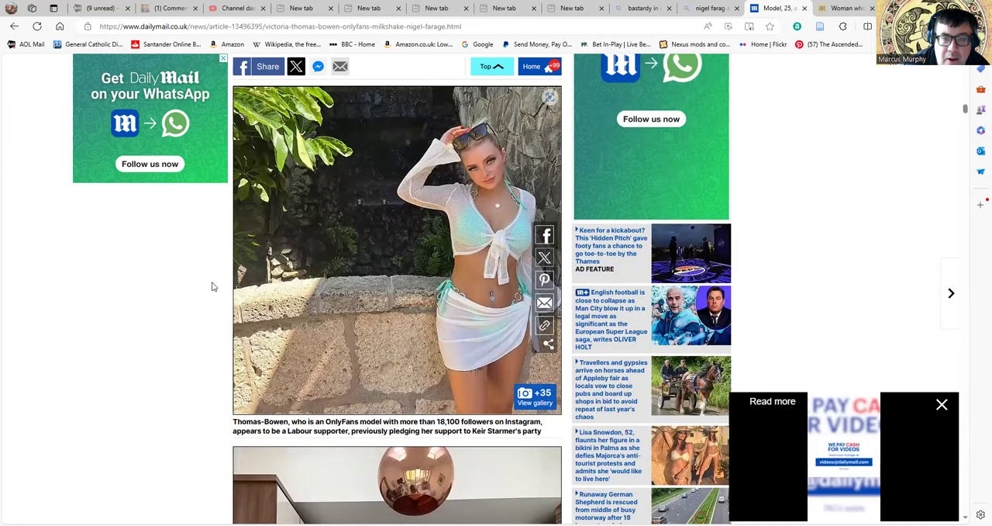
scroll("down", 3)
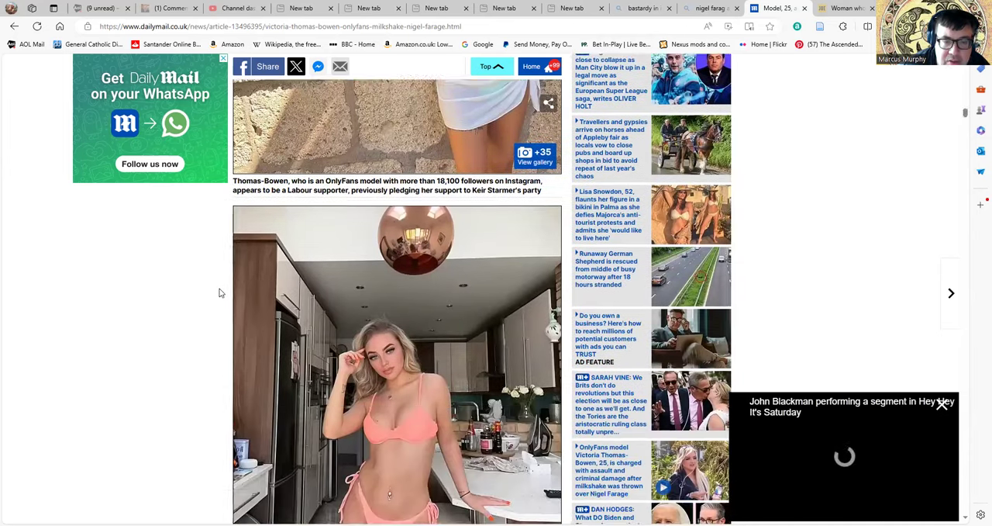
scroll("down", 3)
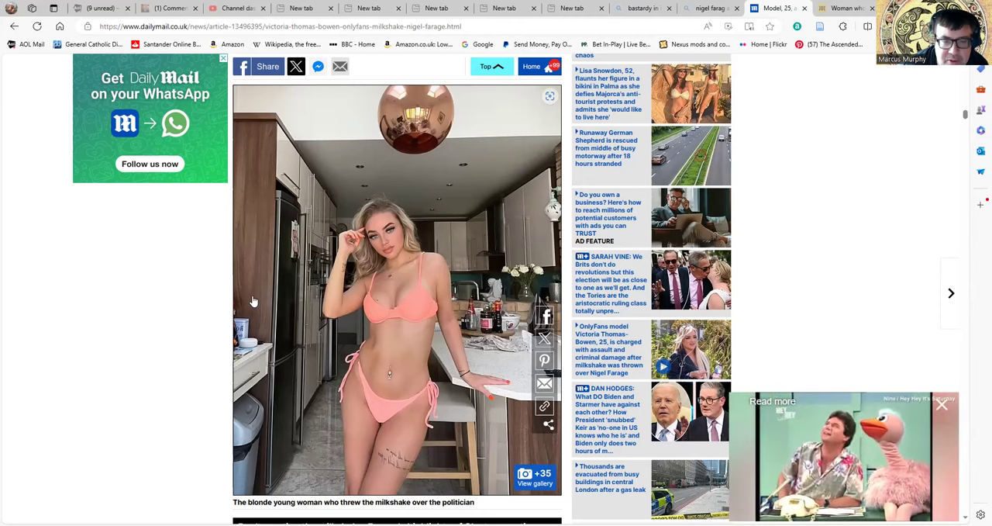
mouse_move(292, 285)
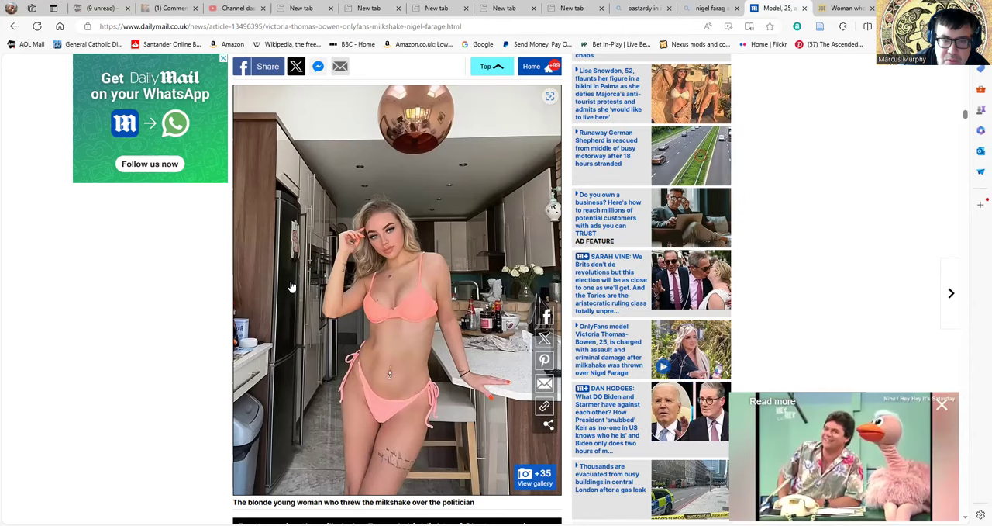
mouse_move(310, 273)
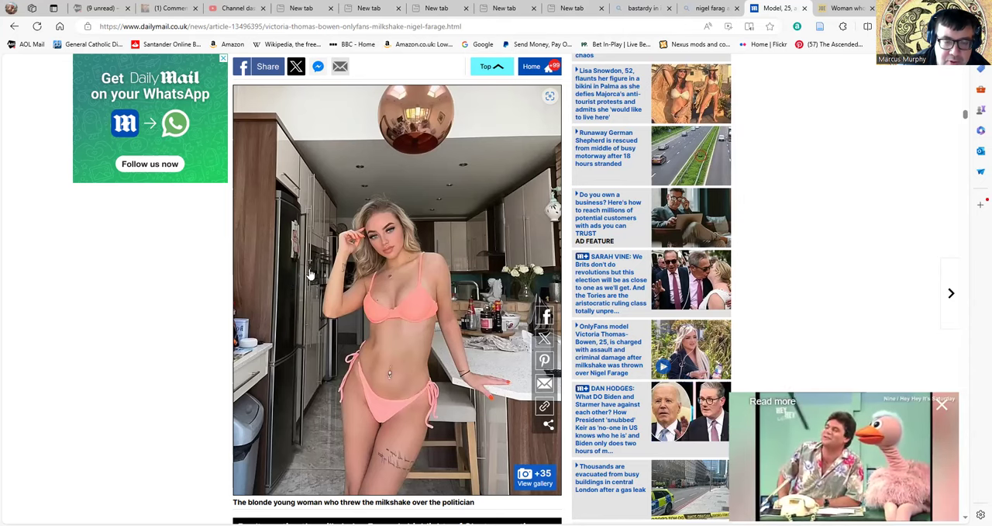
mouse_move(230, 369)
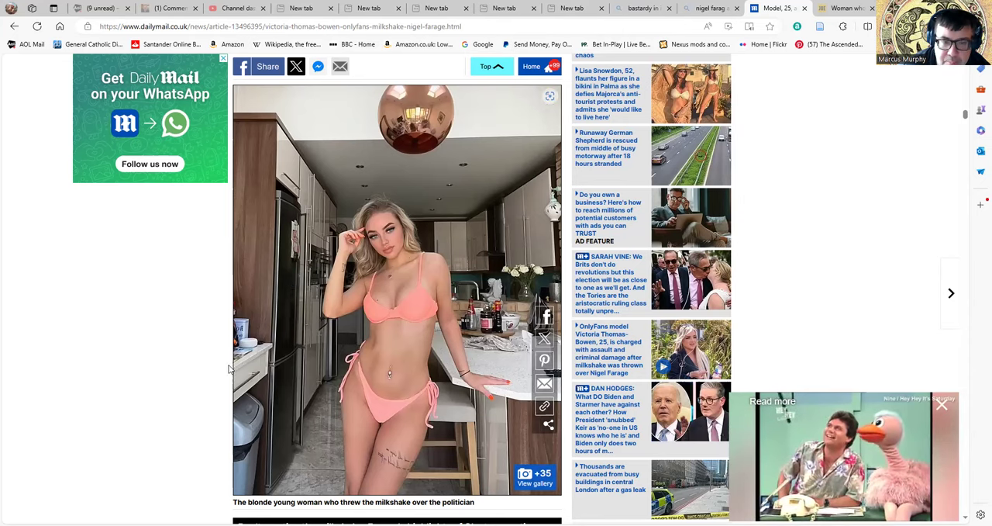
mouse_move(316, 344)
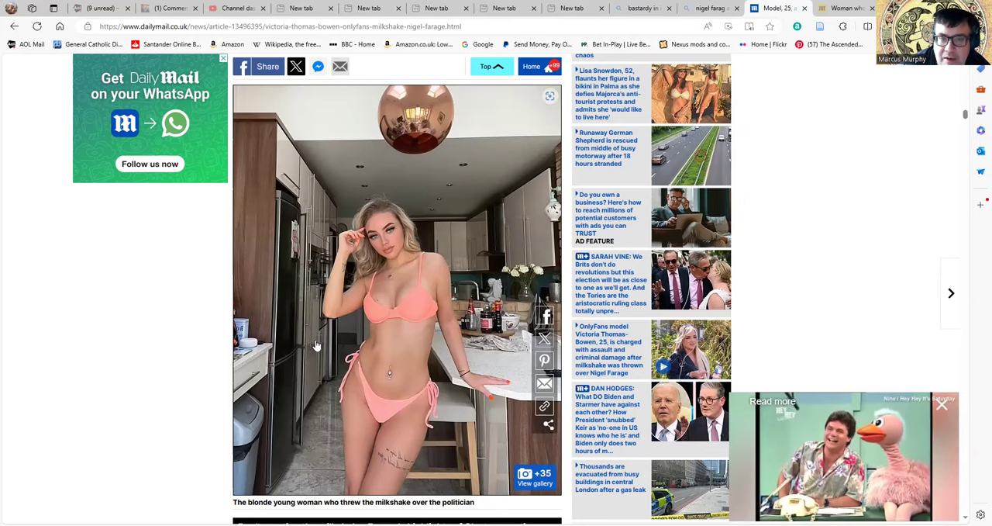
mouse_move(334, 372)
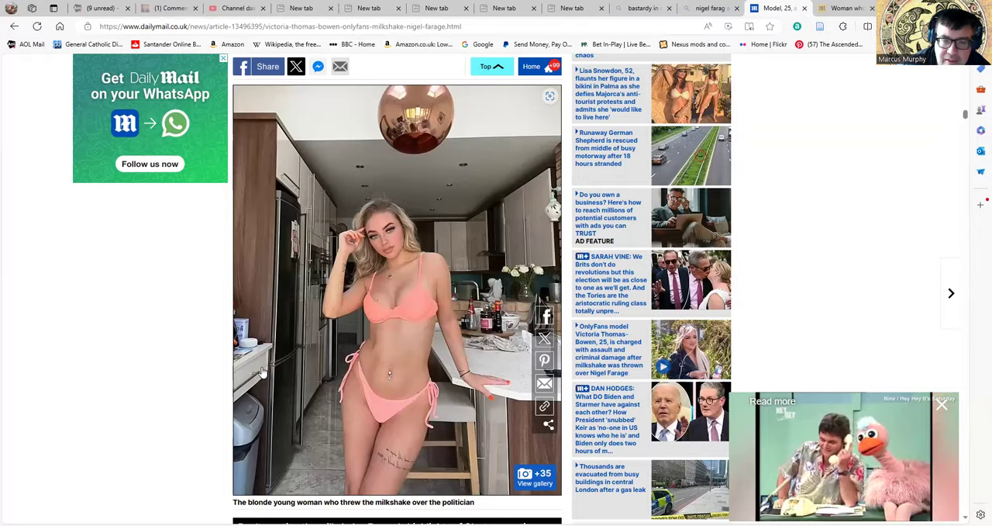
Step: Scroll past the Clacton video and Trending strip to the Corbyn-support and brother paragraphs
scroll("down", 3)
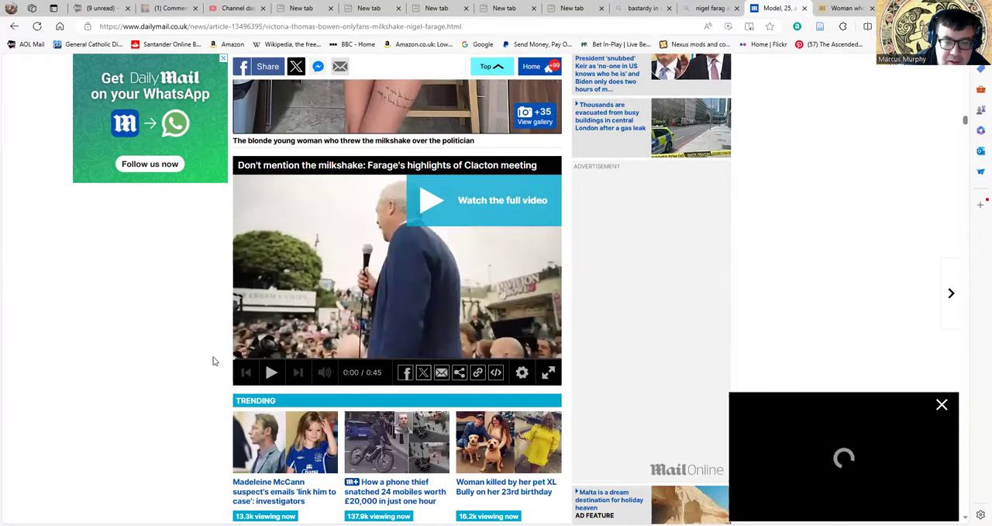
scroll("down", 3)
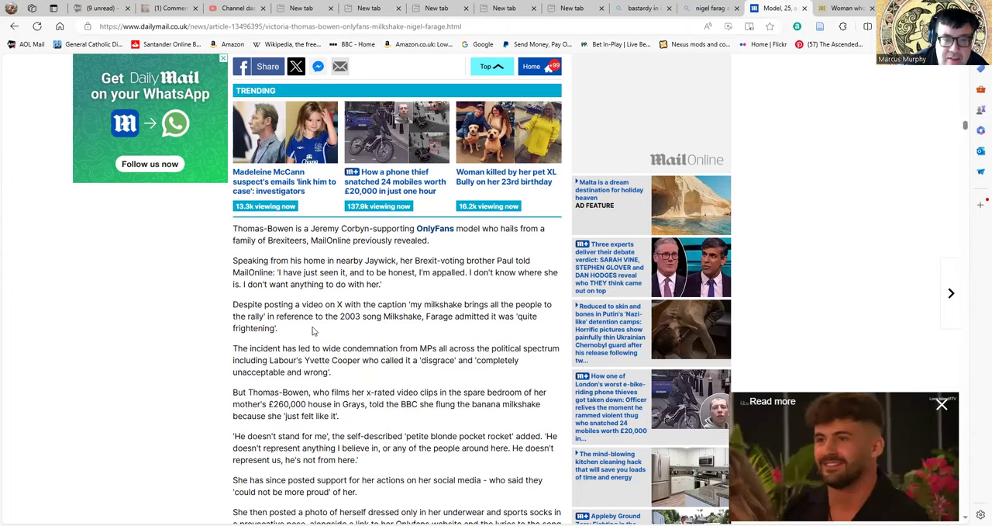
mouse_move(411, 346)
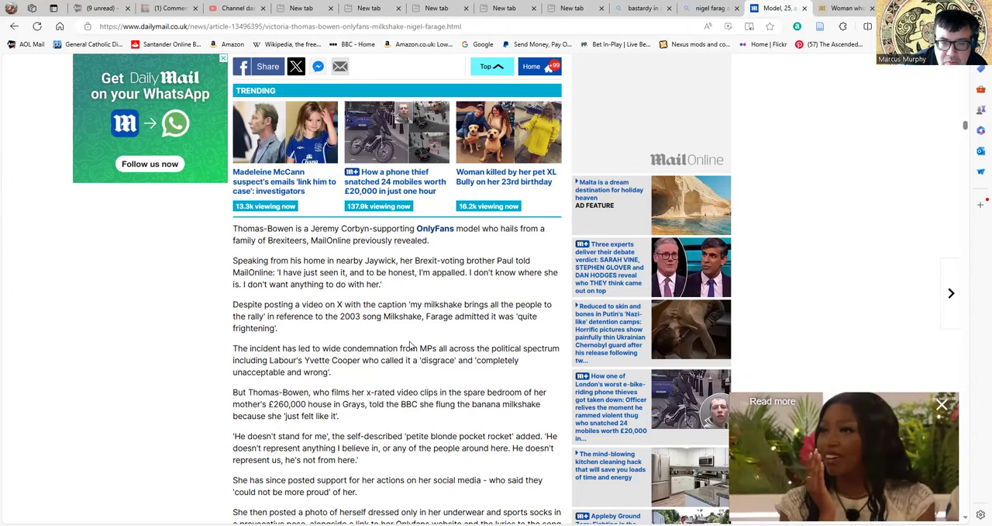
Step: Read down the family and political-views paragraphs to the 'My milkshake brings all the people' video
scroll("down", 3)
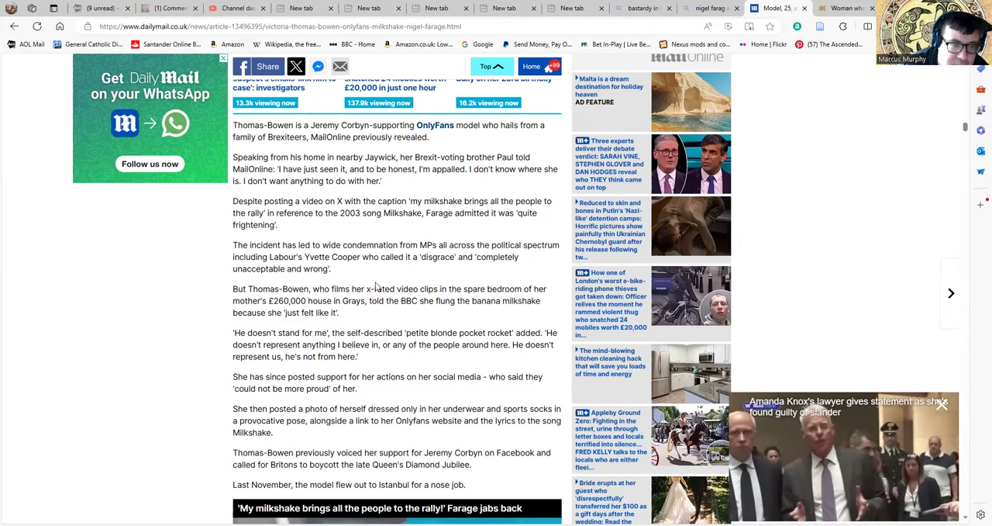
mouse_move(385, 279)
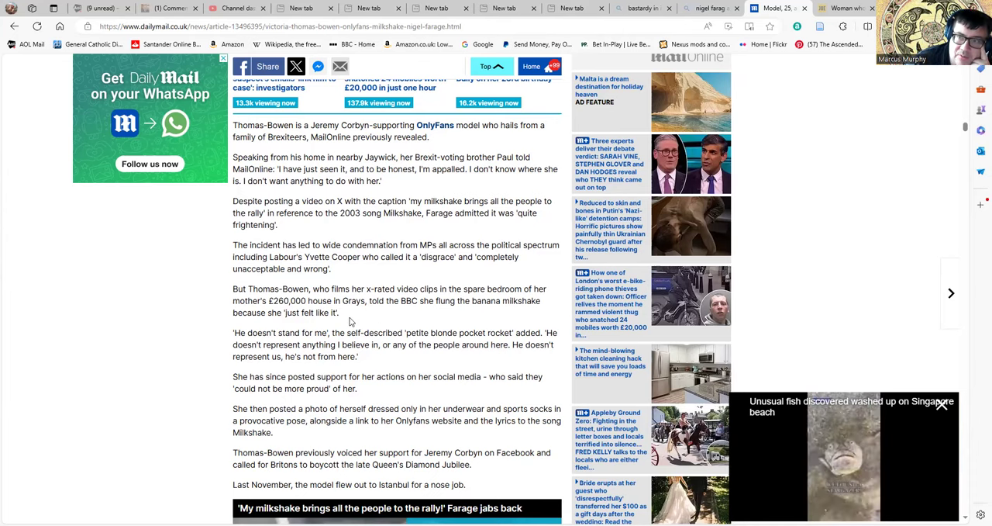
mouse_move(343, 329)
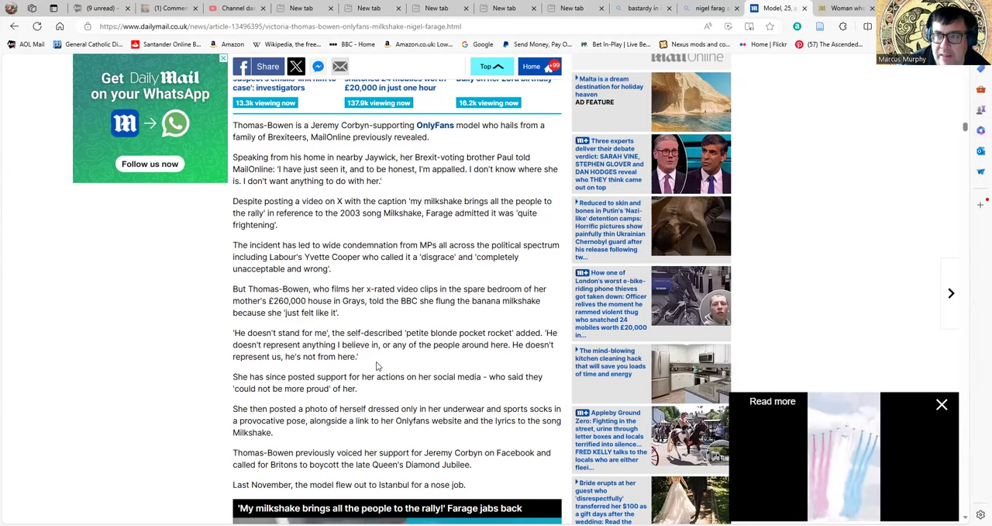
mouse_move(376, 365)
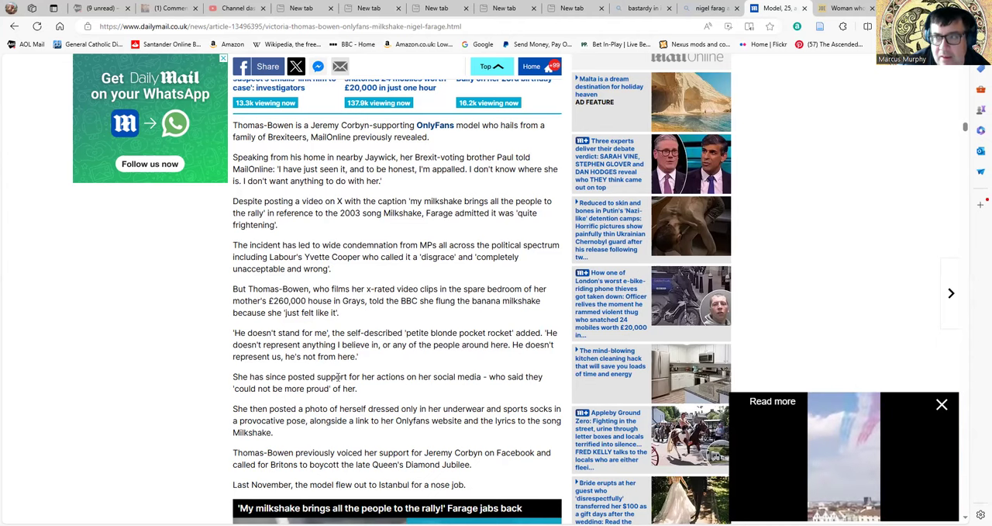
mouse_move(294, 382)
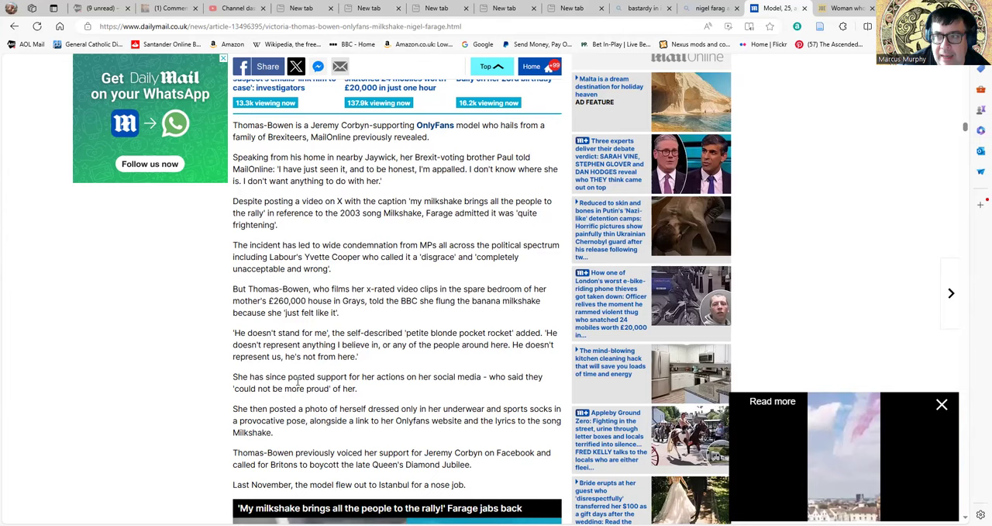
mouse_move(363, 388)
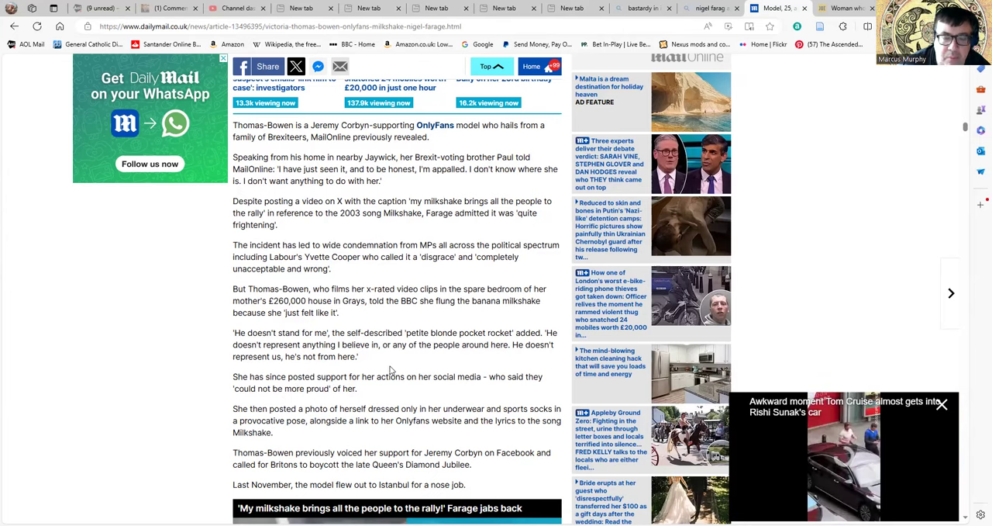
scroll("down", 3)
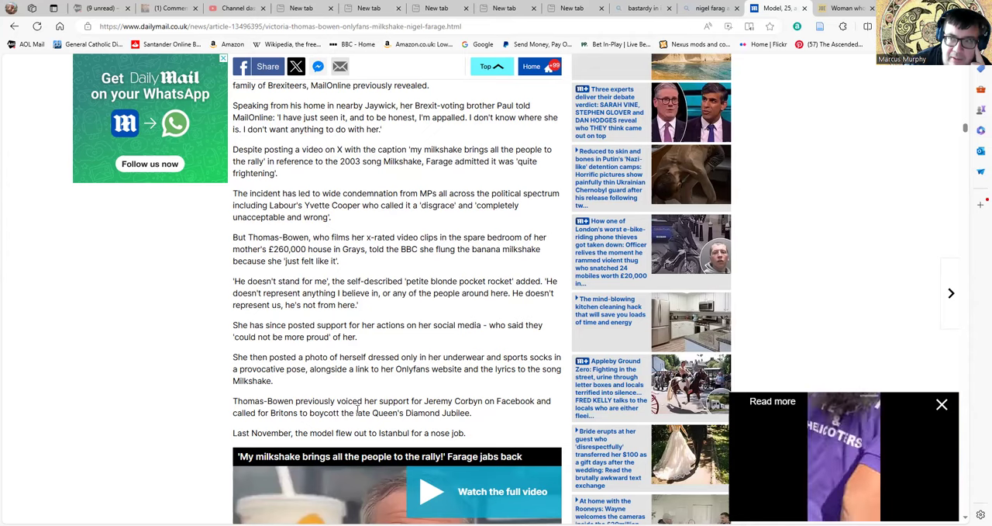
Step: Scroll past the milkshake video and crowd photo to the close-up of Farage drenched
scroll("down", 3)
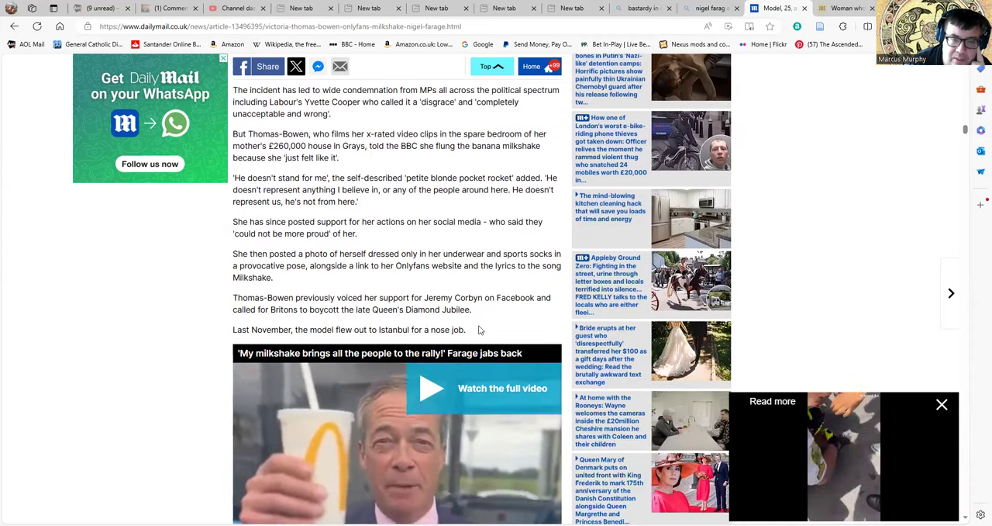
scroll("down", 3)
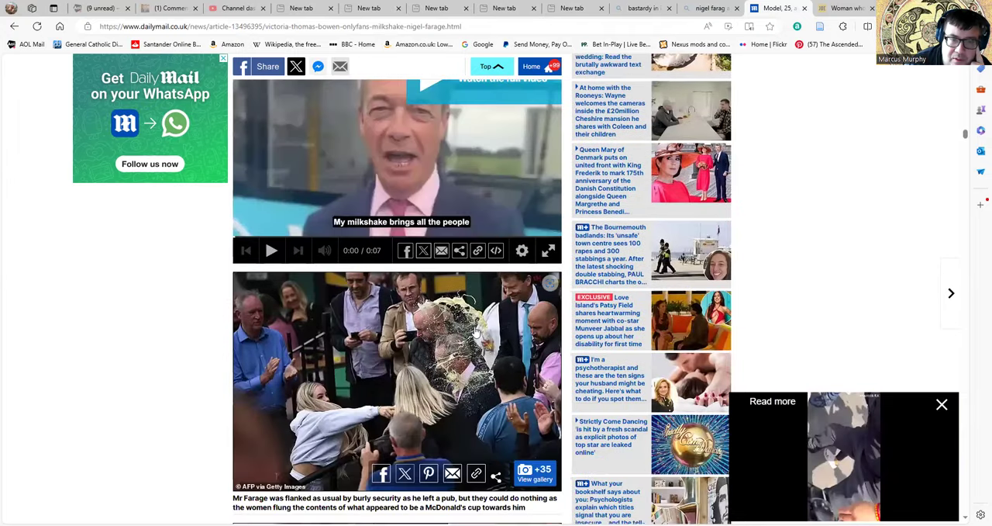
scroll("down", 3)
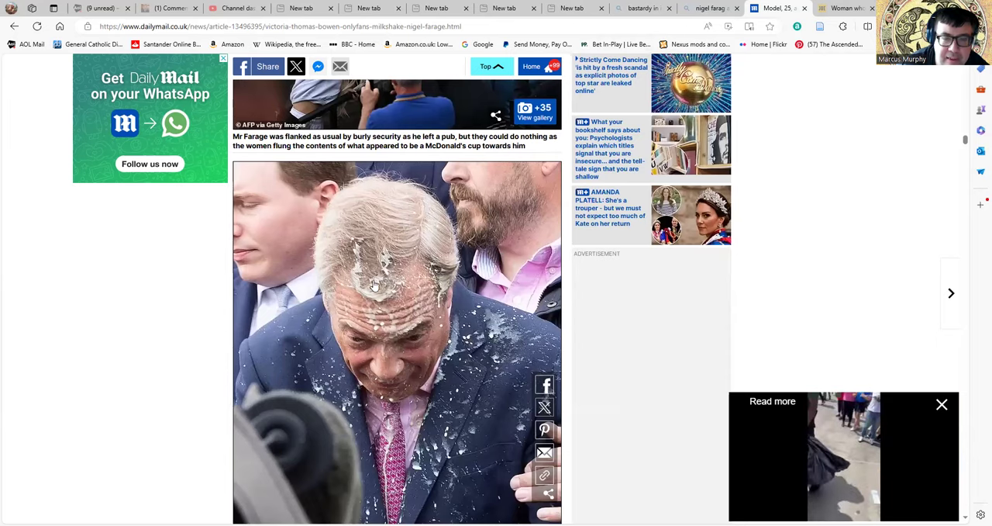
scroll("up", 3)
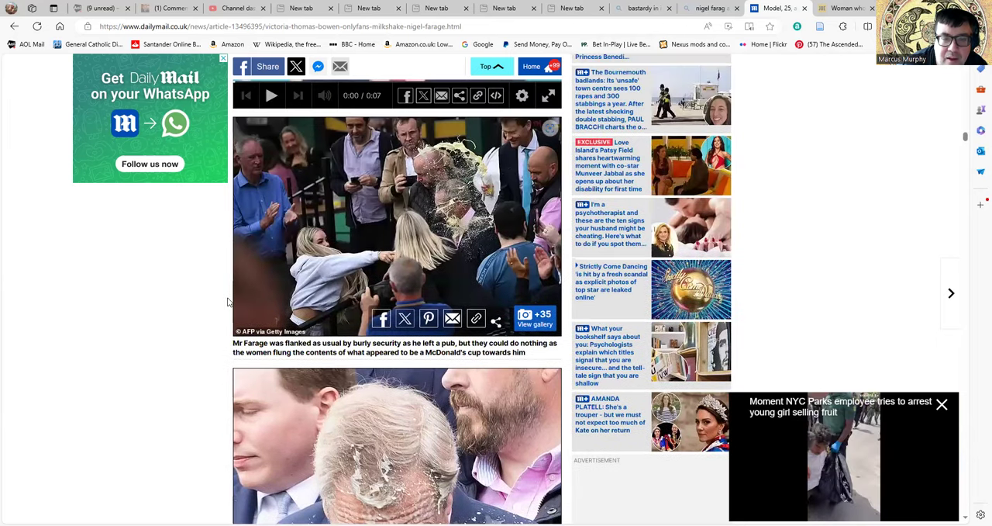
scroll("down", 3)
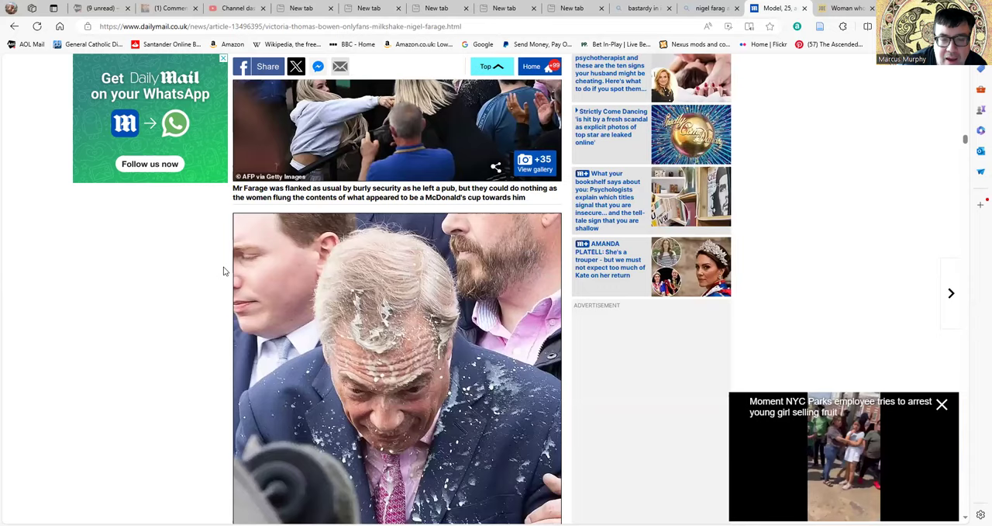
scroll("down", 3)
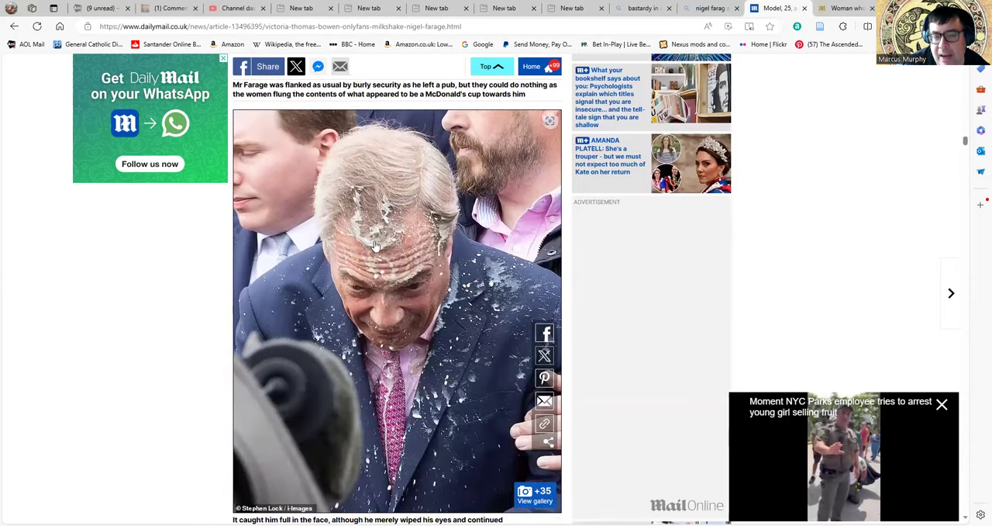
scroll("down", 3)
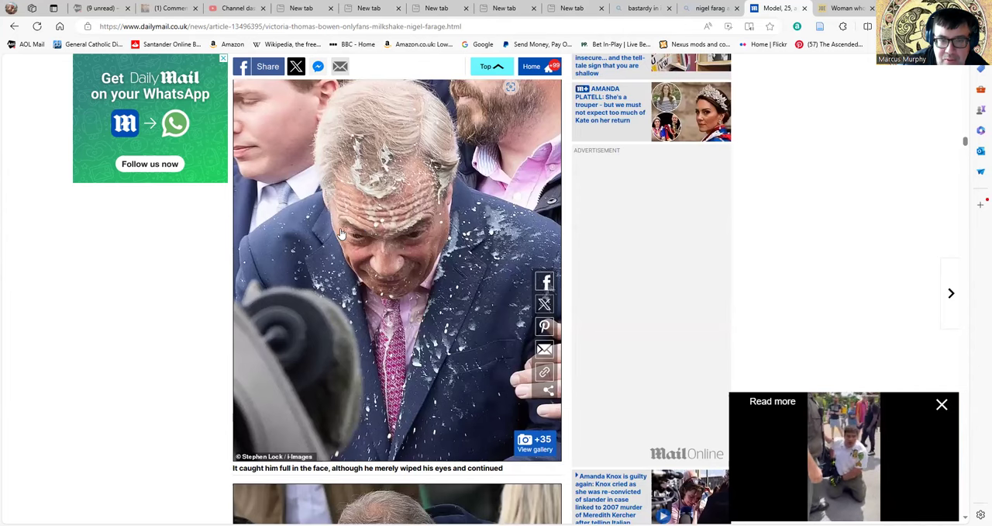
mouse_move(203, 278)
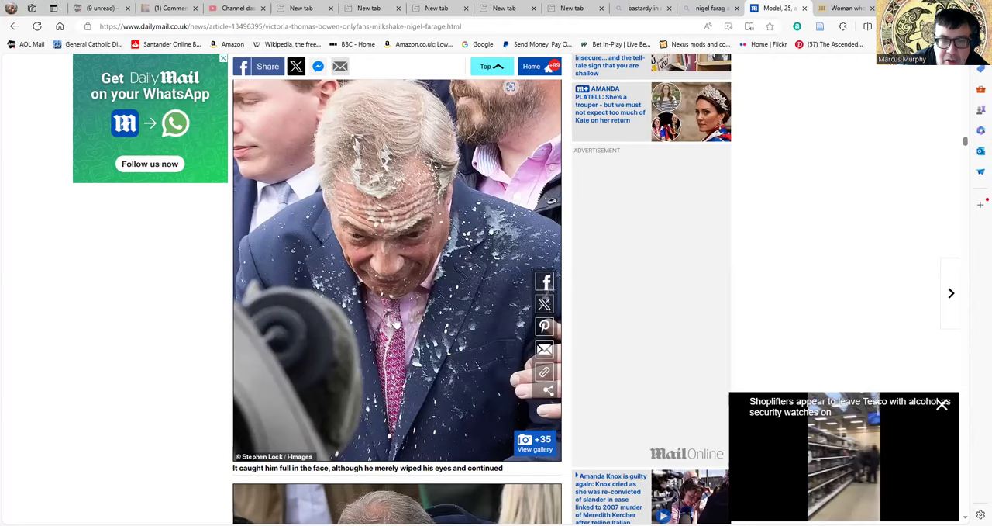
mouse_move(434, 286)
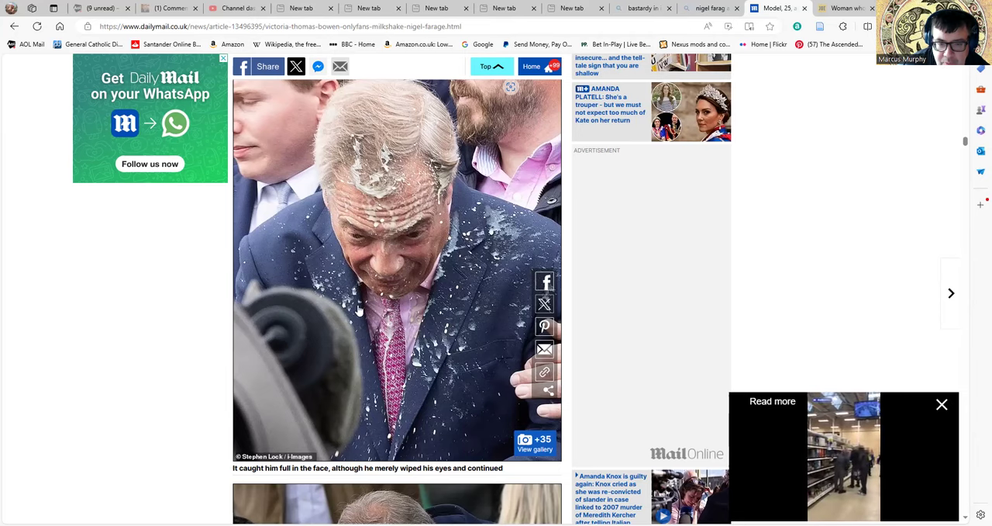
mouse_move(285, 321)
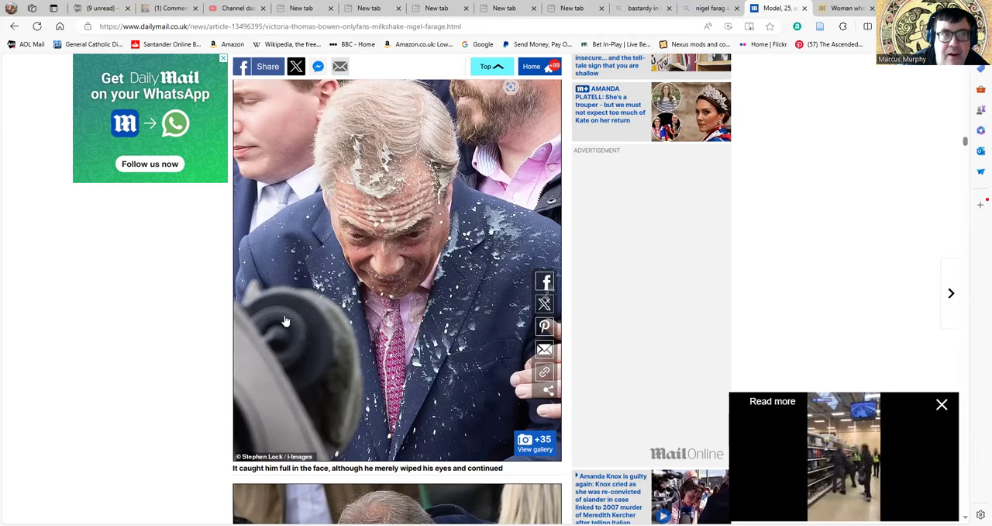
Step: Scroll past the Clacton onlooker photos to the paragraphs on Farage's reaction and the Newcastle incident
scroll("down", 3)
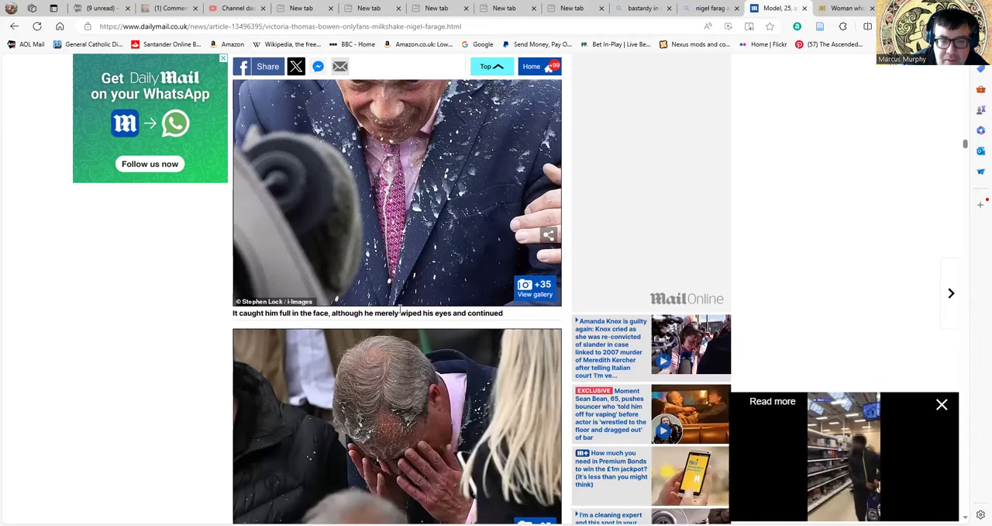
scroll("down", 3)
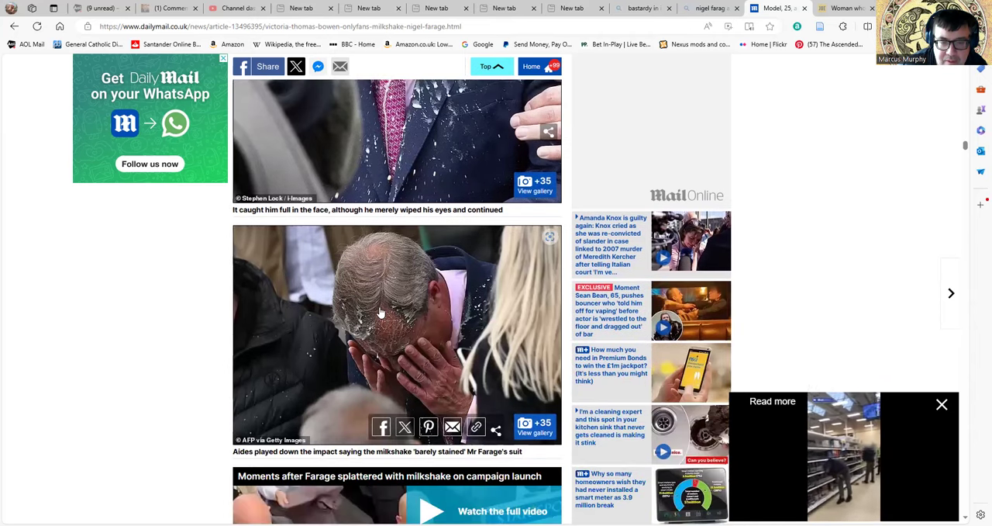
scroll("down", 3)
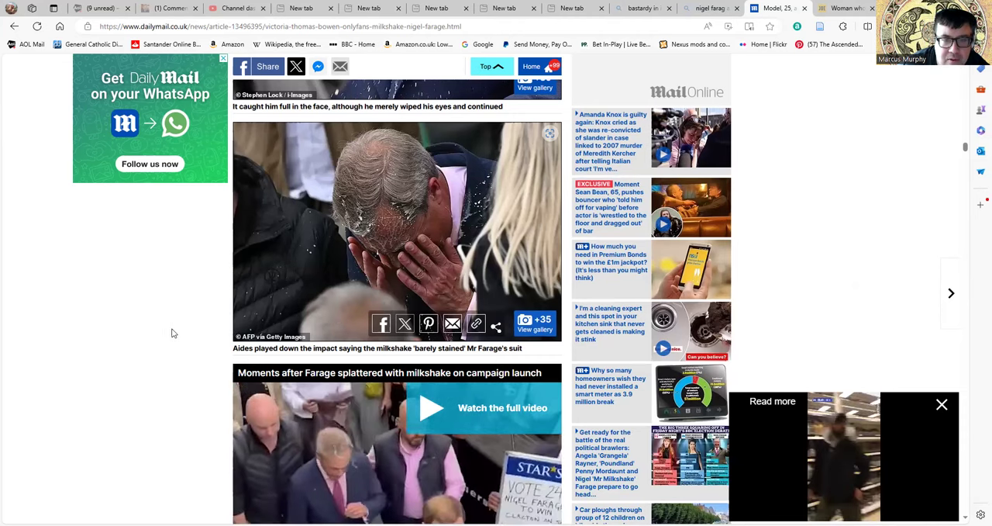
scroll("down", 3)
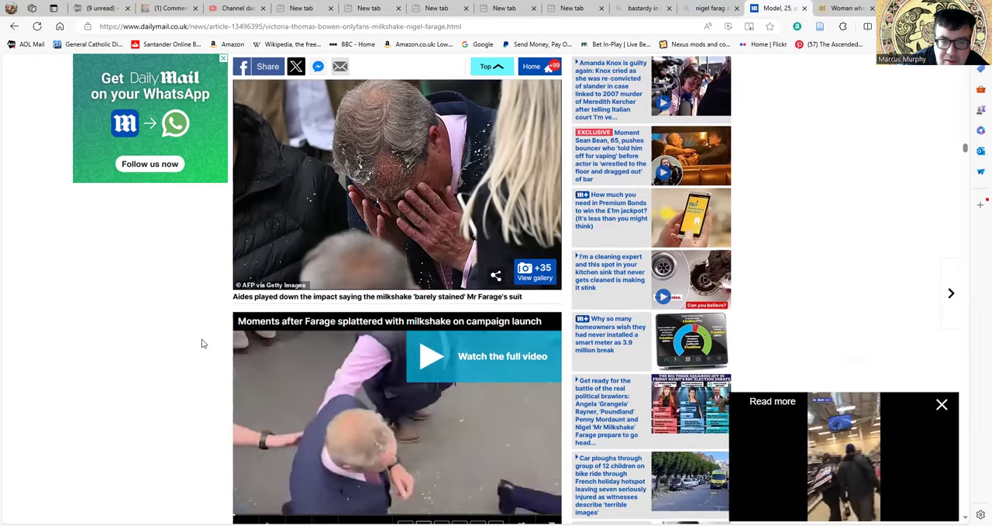
scroll("down", 3)
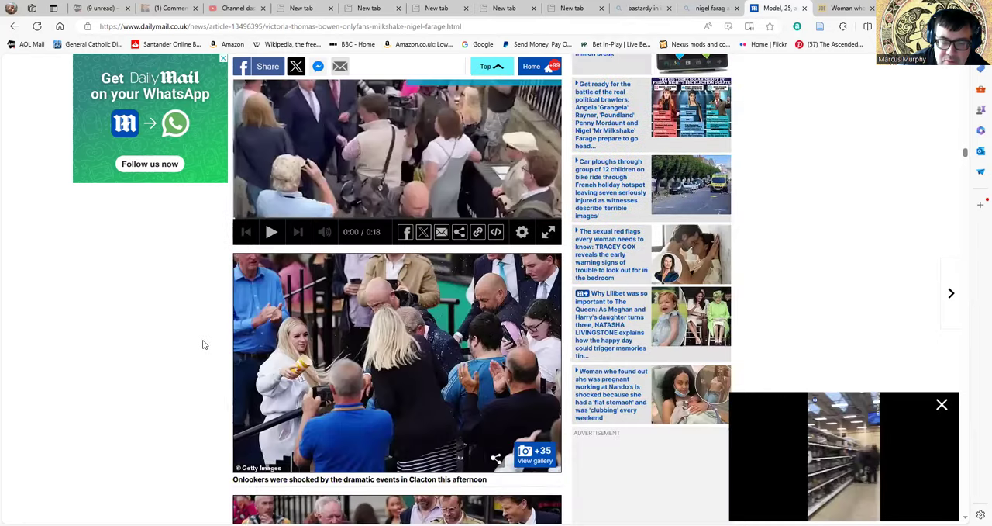
scroll("down", 3)
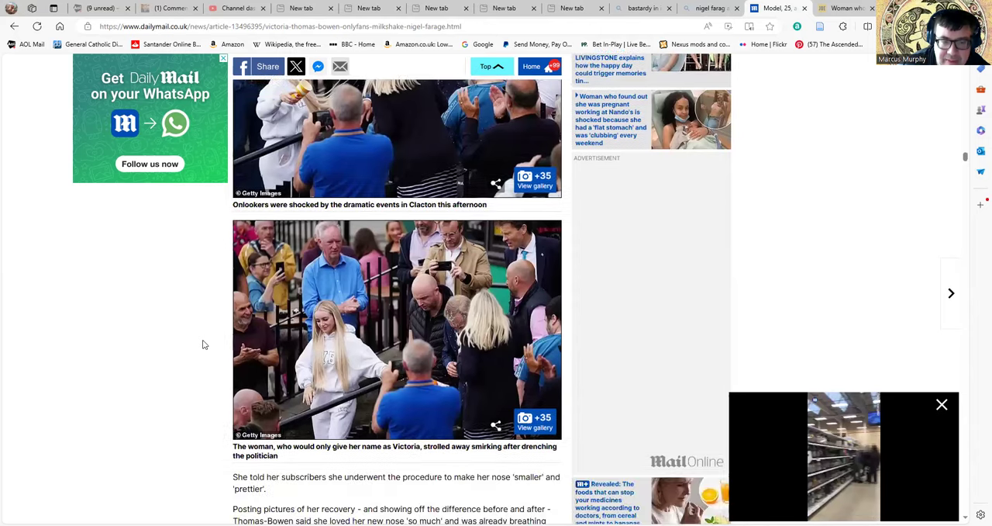
scroll("down", 3)
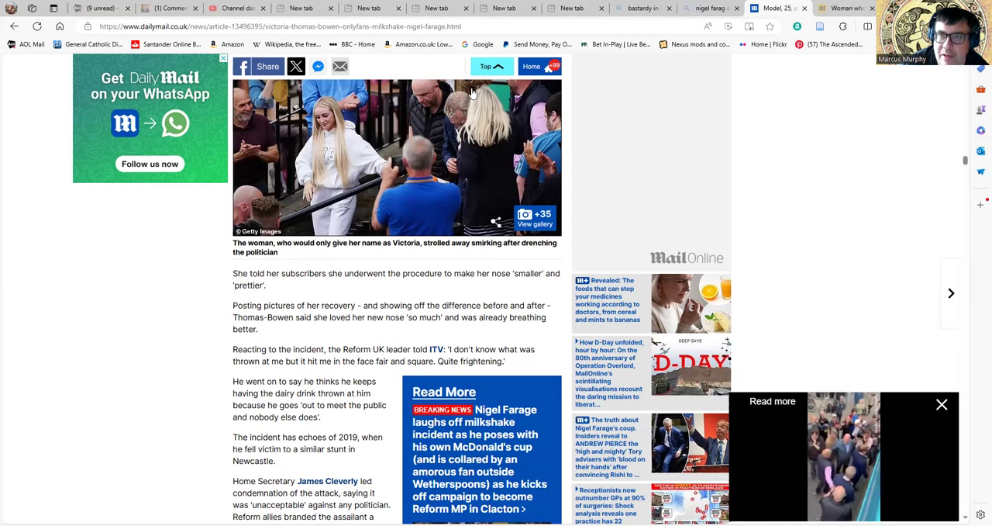
mouse_move(214, 434)
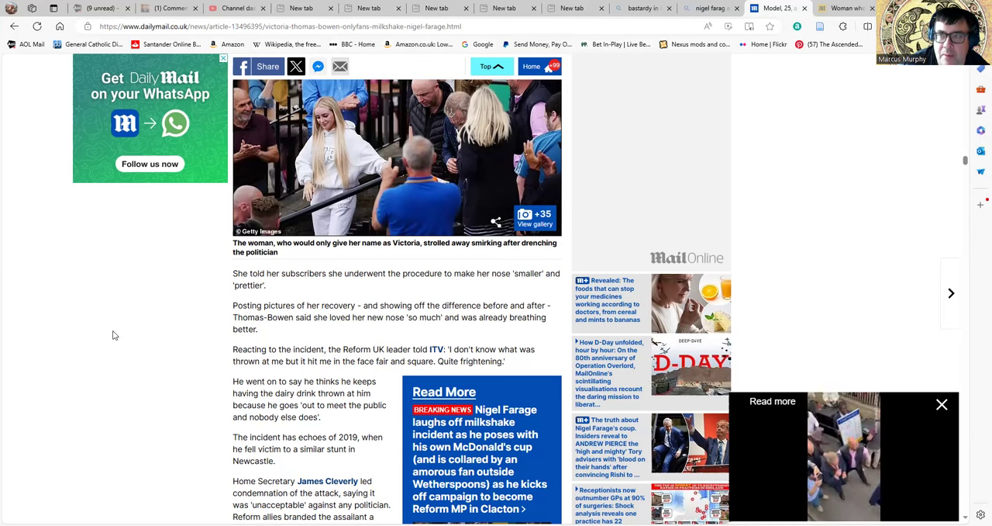
mouse_move(180, 346)
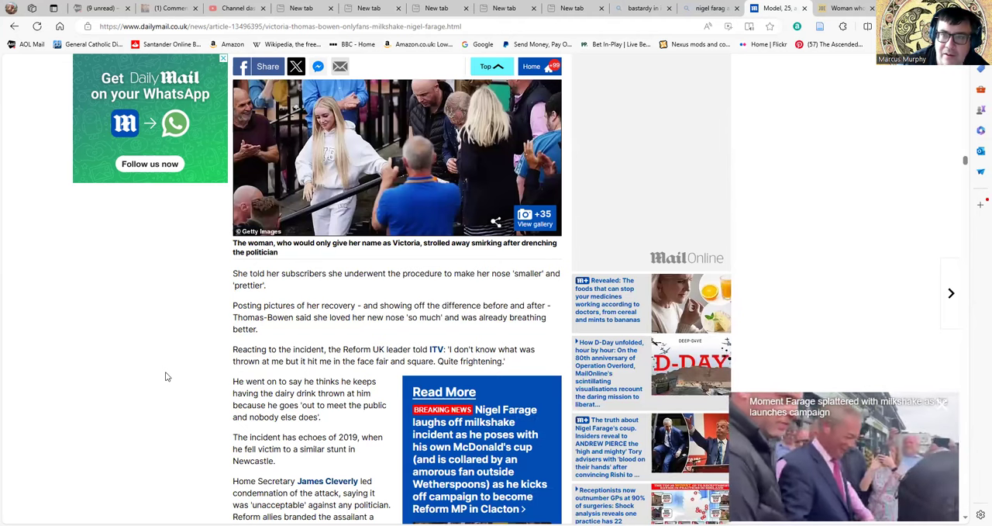
mouse_move(161, 375)
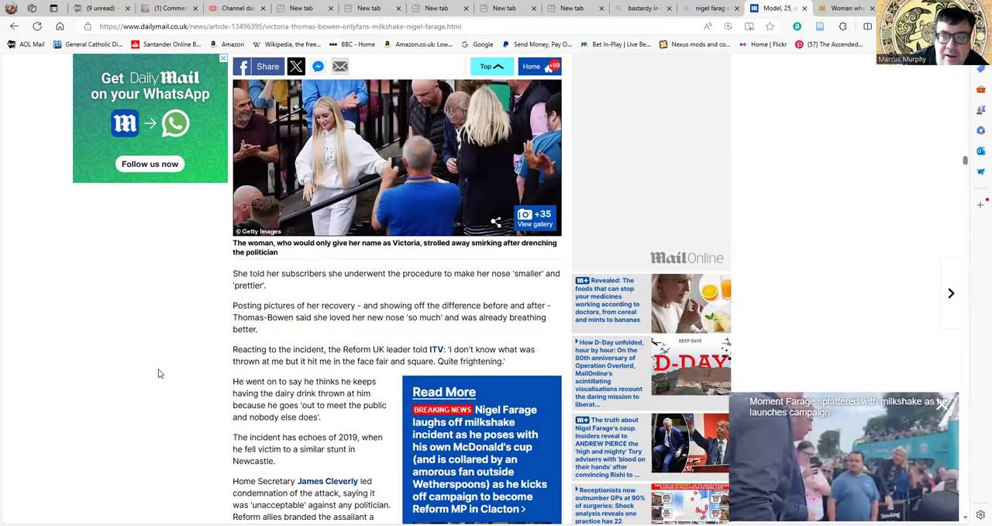